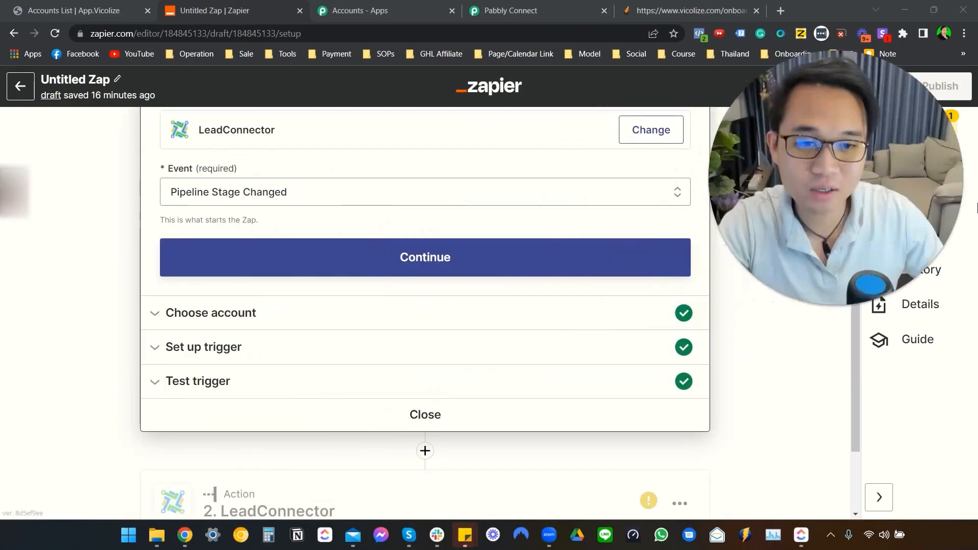
- Open the LeadConnector action step and list its Event dropdown options
{"action": "scroll", "scroll_direction": "down", "scroll_amount": 3}
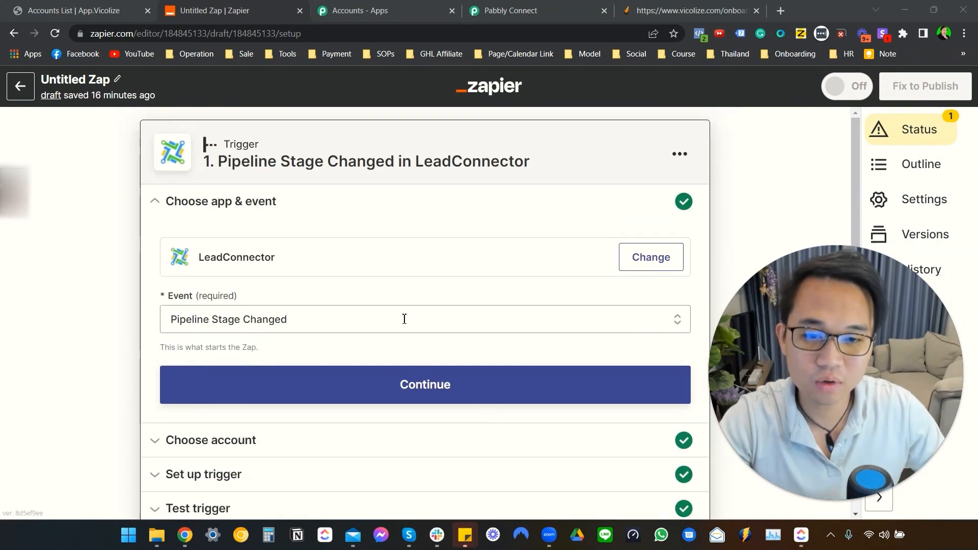
{"action": "left_click", "coordinate": [425, 384]}
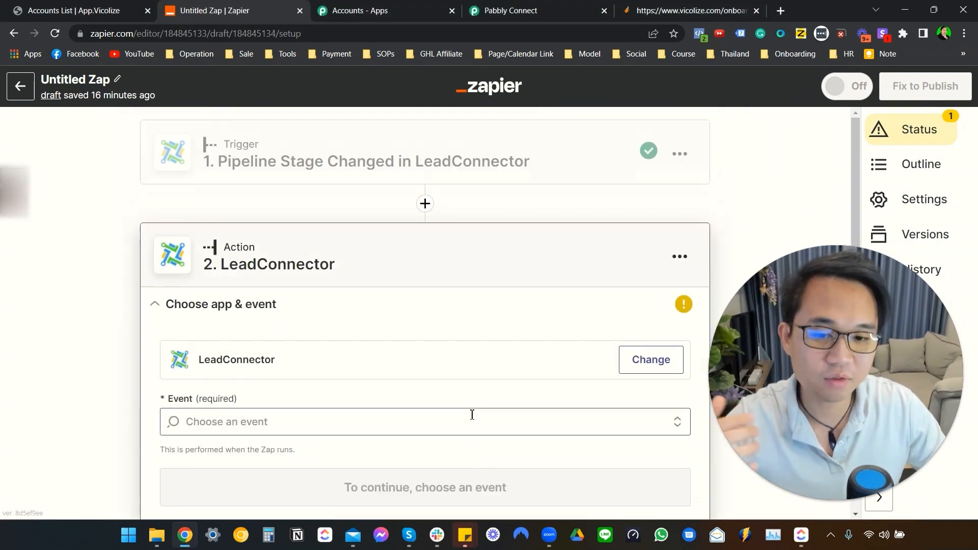
{"action": "mouse_move", "coordinate": [334, 429]}
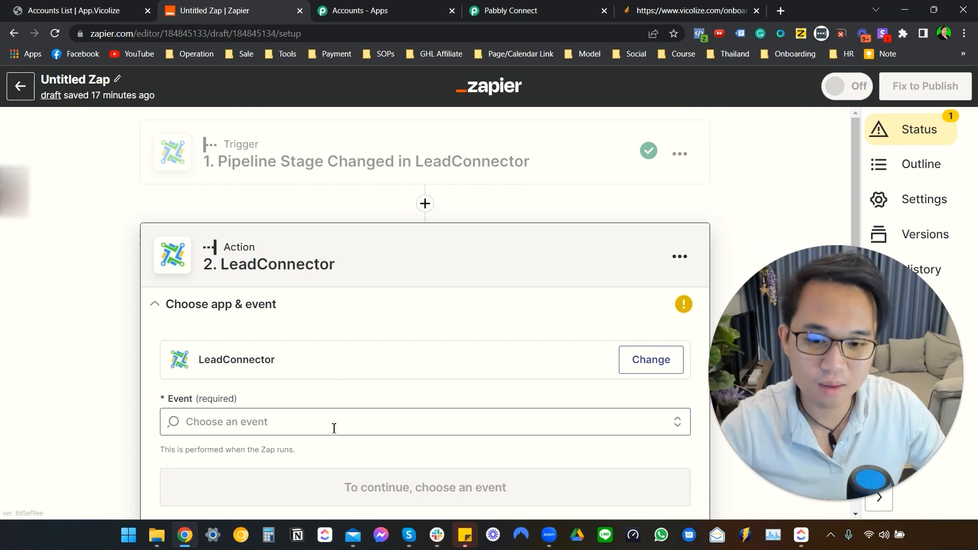
{"action": "left_click", "coordinate": [426, 421]}
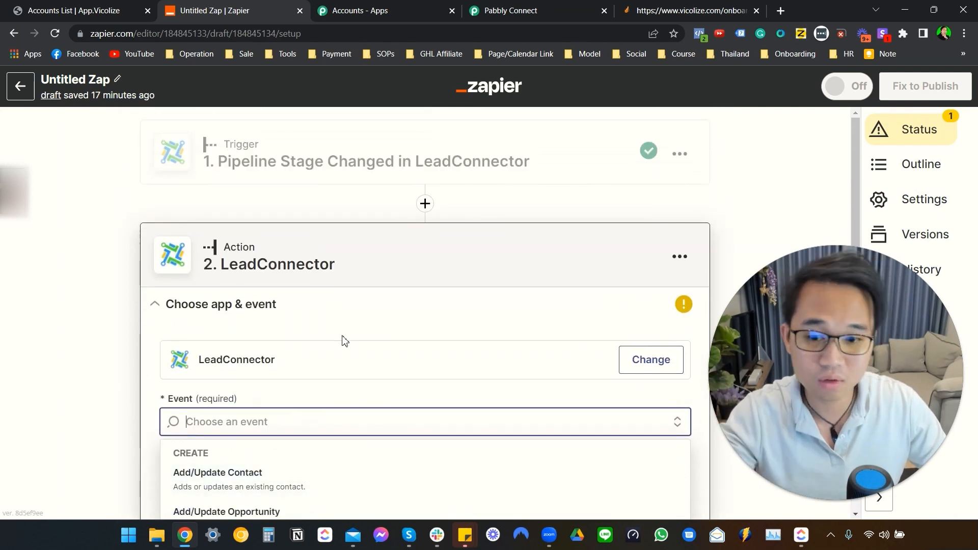
{"action": "scroll", "scroll_direction": "down", "scroll_amount": 3}
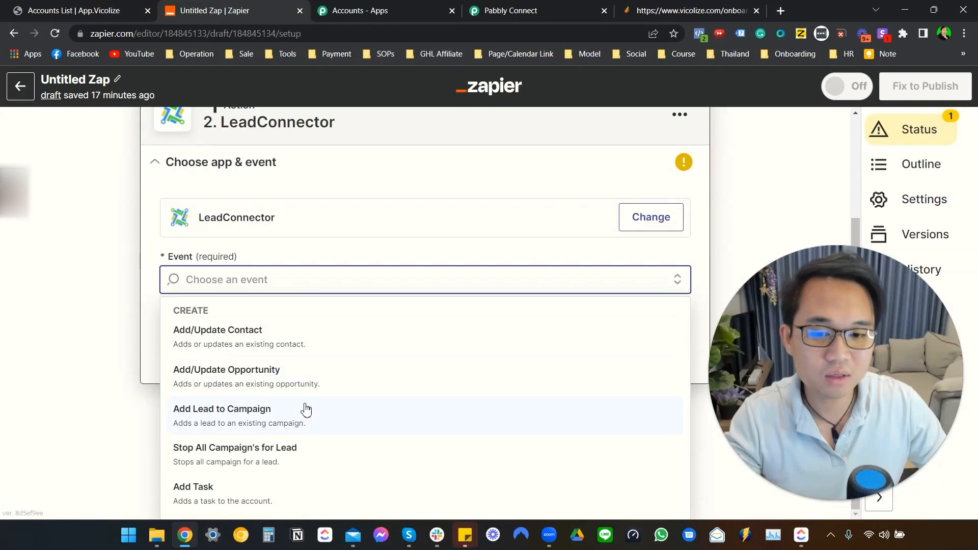
{"action": "mouse_move", "coordinate": [295, 467]}
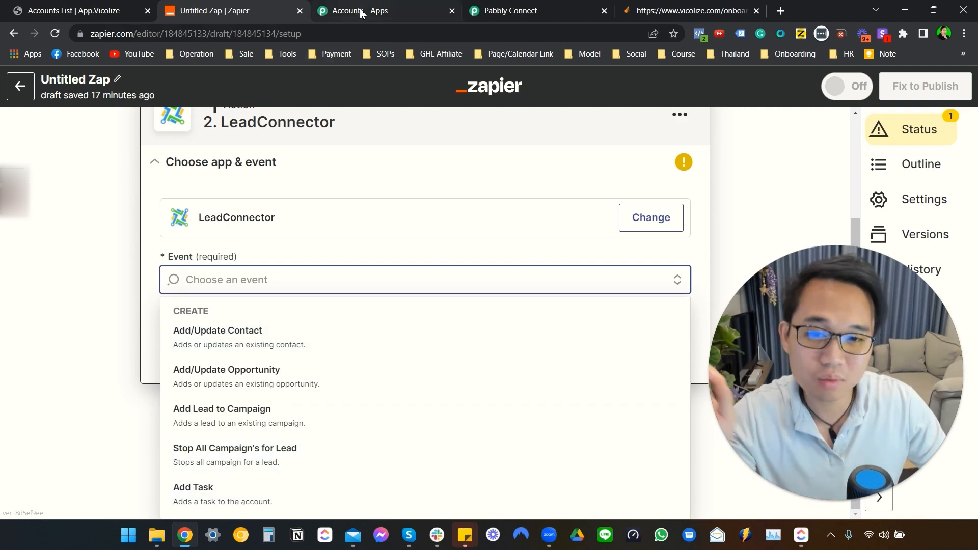
{"action": "mouse_move", "coordinate": [360, 11]}
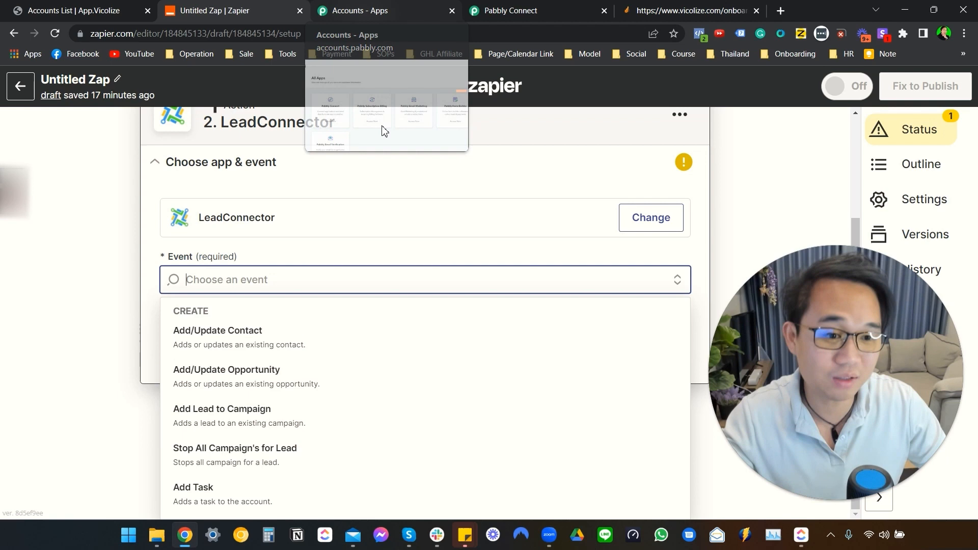
- Return to the 'Onboarding Vico Automation: Subaccount creation' workflow after glancing at the Pabbly apps overview
{"action": "left_click", "coordinate": [384, 11]}
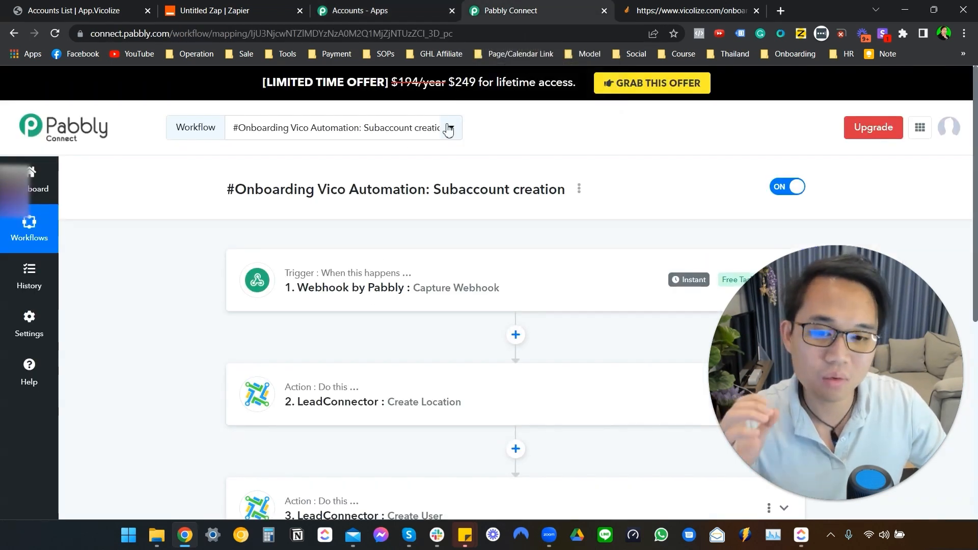
{"action": "scroll", "scroll_direction": "down", "scroll_amount": 3}
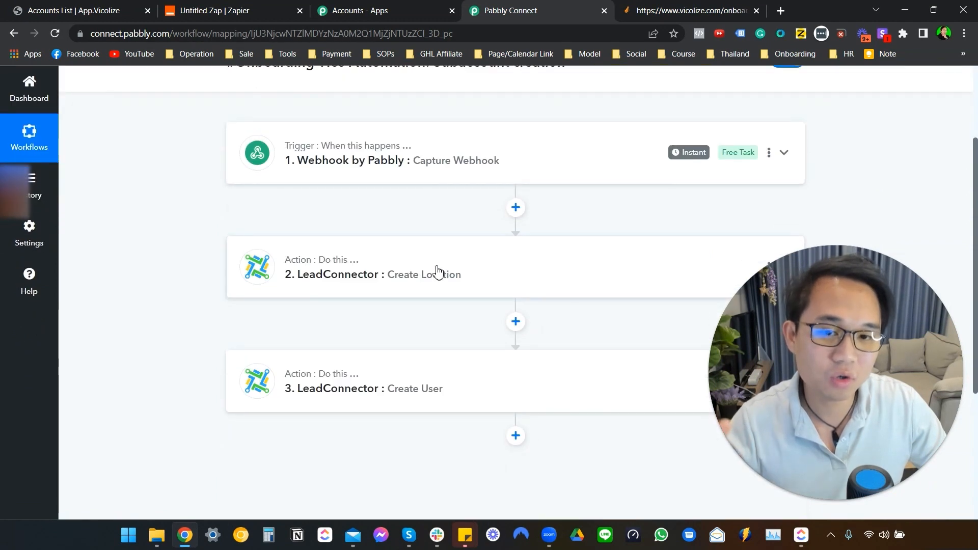
{"action": "left_click", "coordinate": [374, 10]}
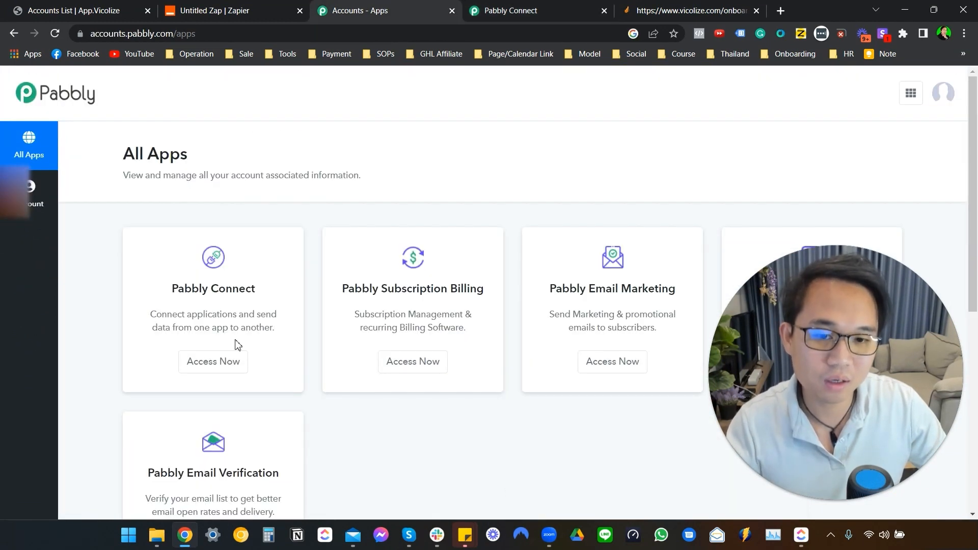
{"action": "scroll", "scroll_direction": "down", "scroll_amount": 3}
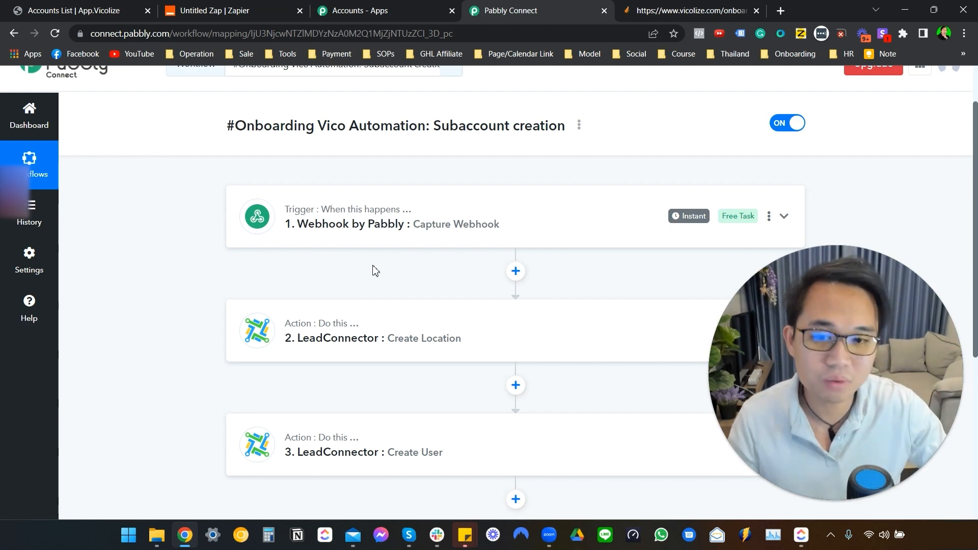
{"action": "mouse_move", "coordinate": [14, 253]}
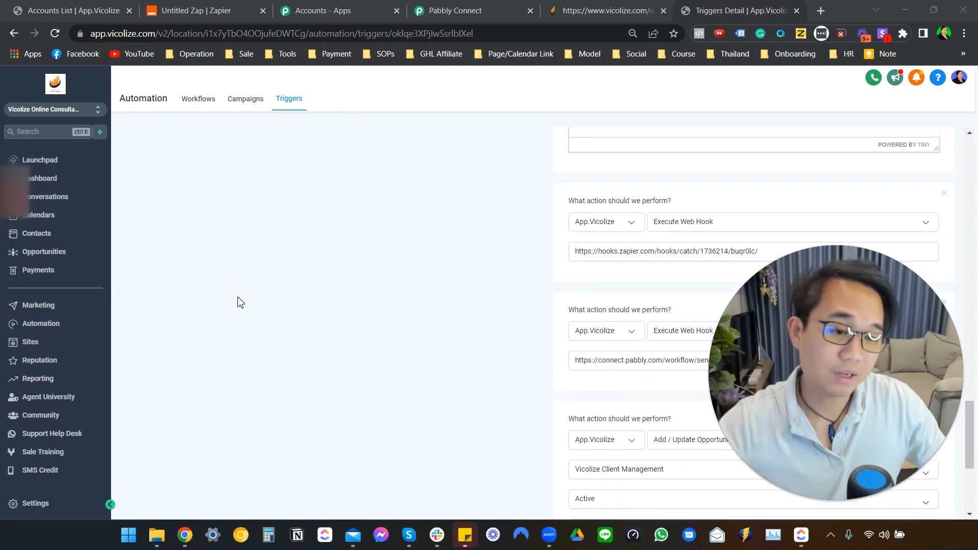
- Show the '#Client Onboarding: Client Account Creation' trigger fired by the Client Account Creation Form
{"action": "scroll", "scroll_direction": "down", "scroll_amount": 3}
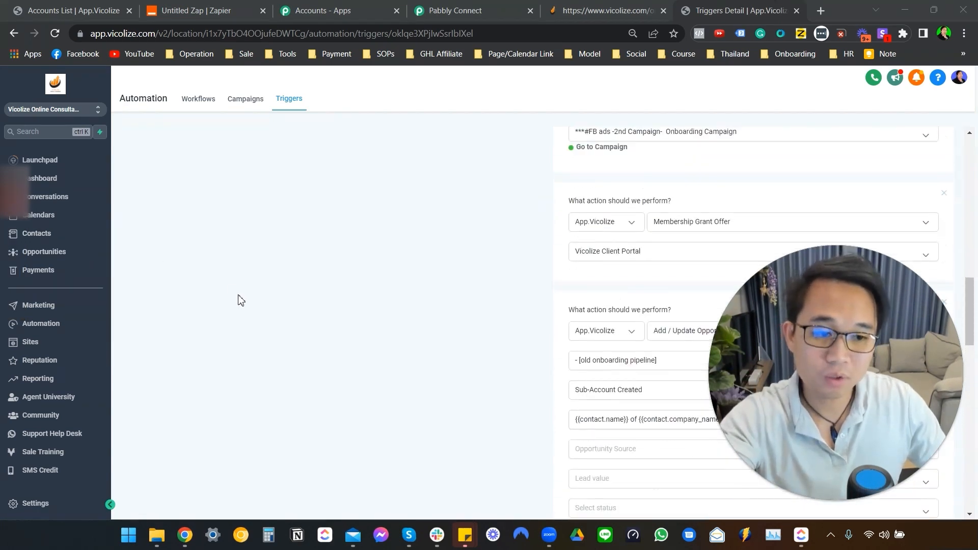
{"action": "scroll", "scroll_direction": "up", "scroll_amount": 3}
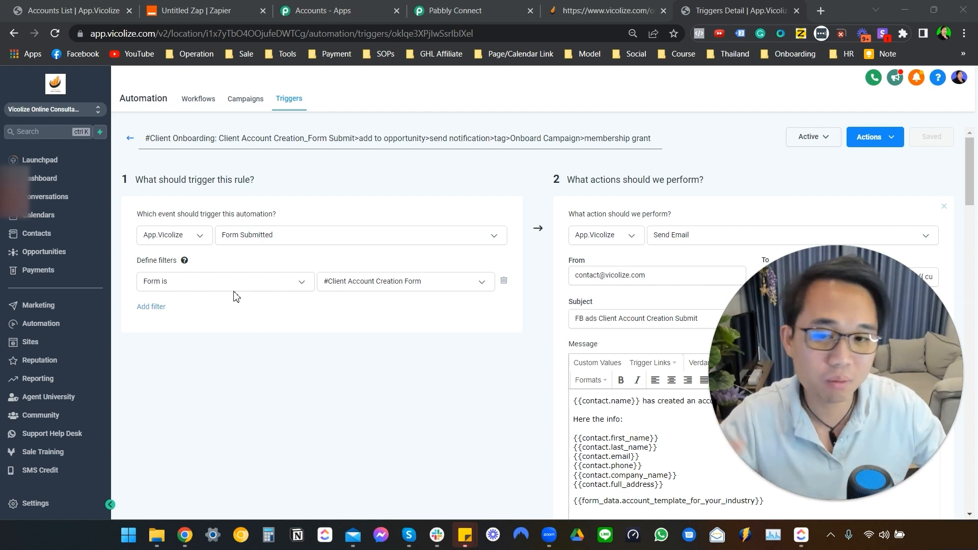
{"action": "mouse_move", "coordinate": [276, 321]}
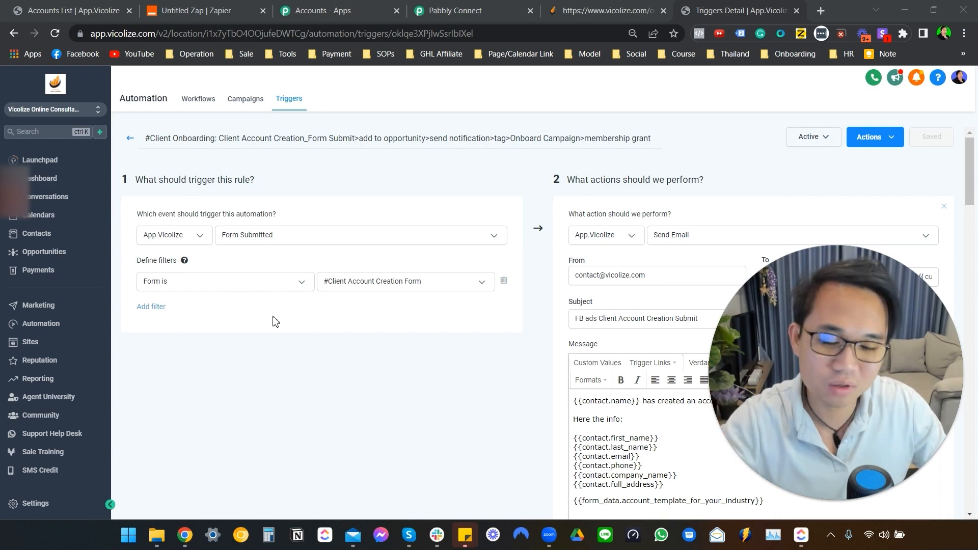
{"action": "scroll", "scroll_direction": "down", "scroll_amount": 3}
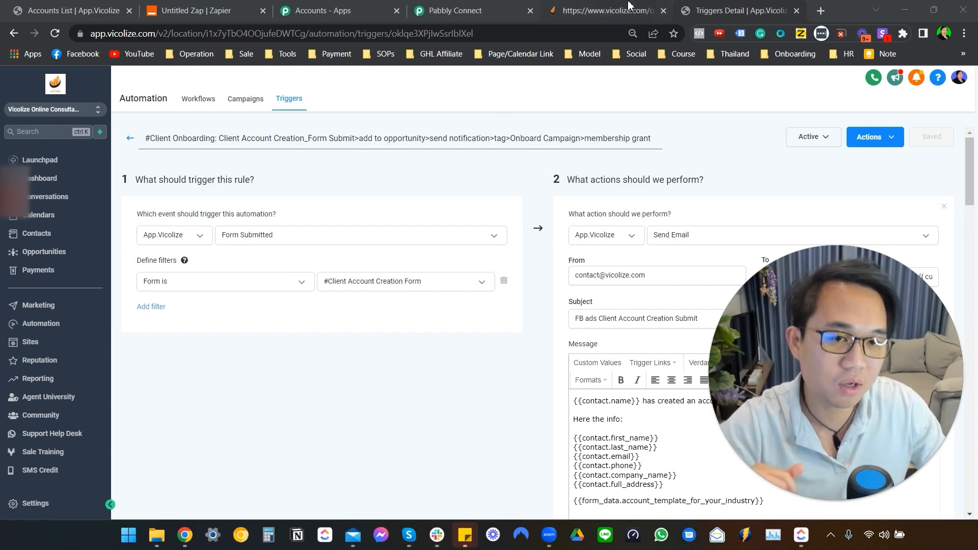
- Scroll through the vicolize.com 'Let's Create Your Account Now!!' form fields
{"action": "left_click", "coordinate": [603, 10]}
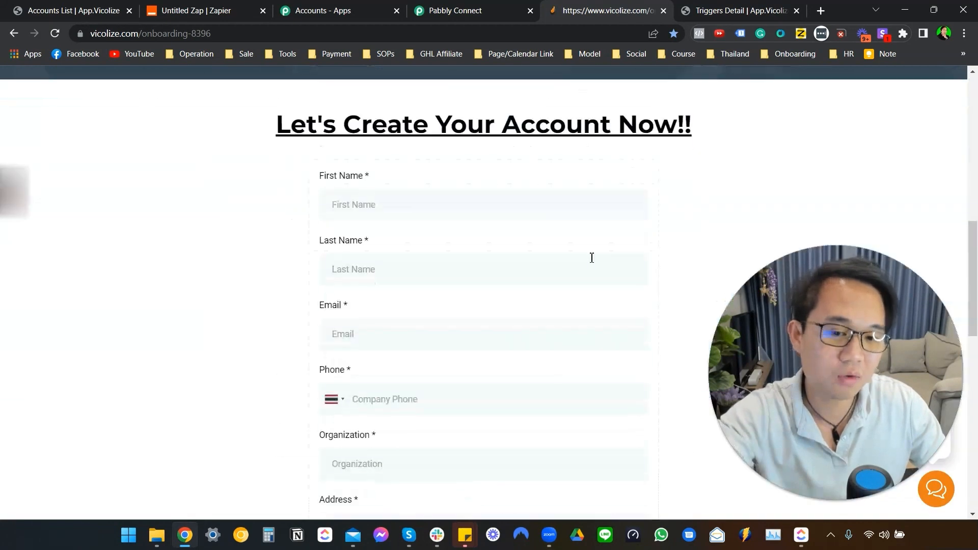
{"action": "scroll", "scroll_direction": "down", "scroll_amount": 3}
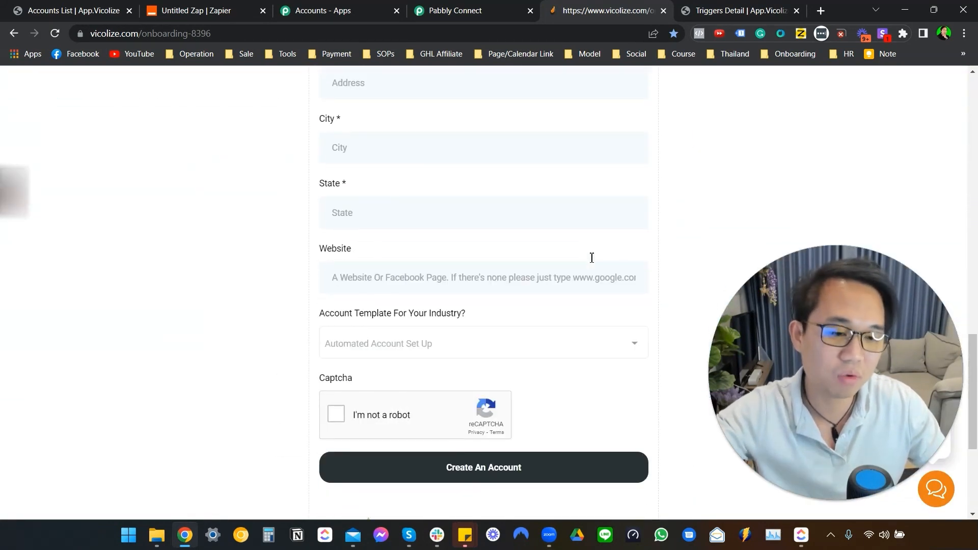
{"action": "scroll", "scroll_direction": "up", "scroll_amount": 3}
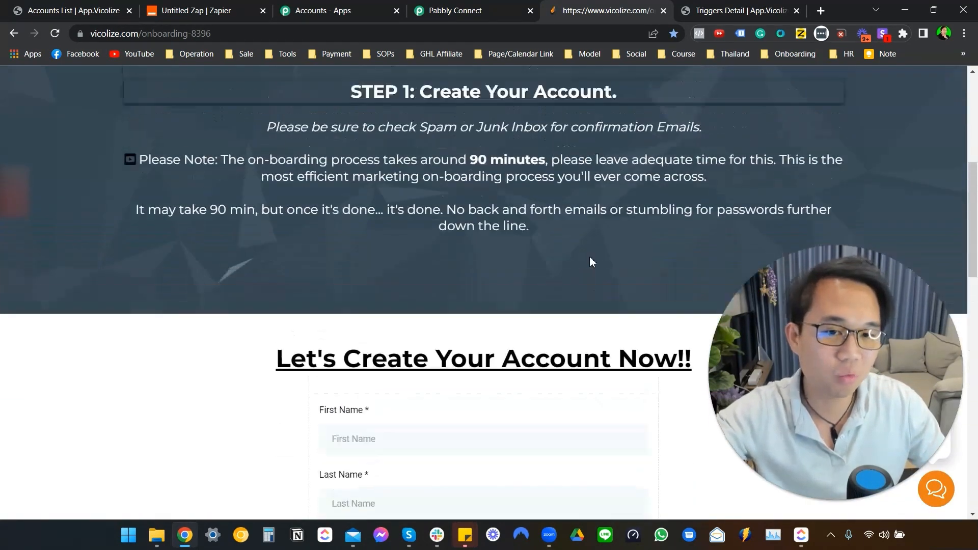
{"action": "scroll", "scroll_direction": "up", "scroll_amount": 3}
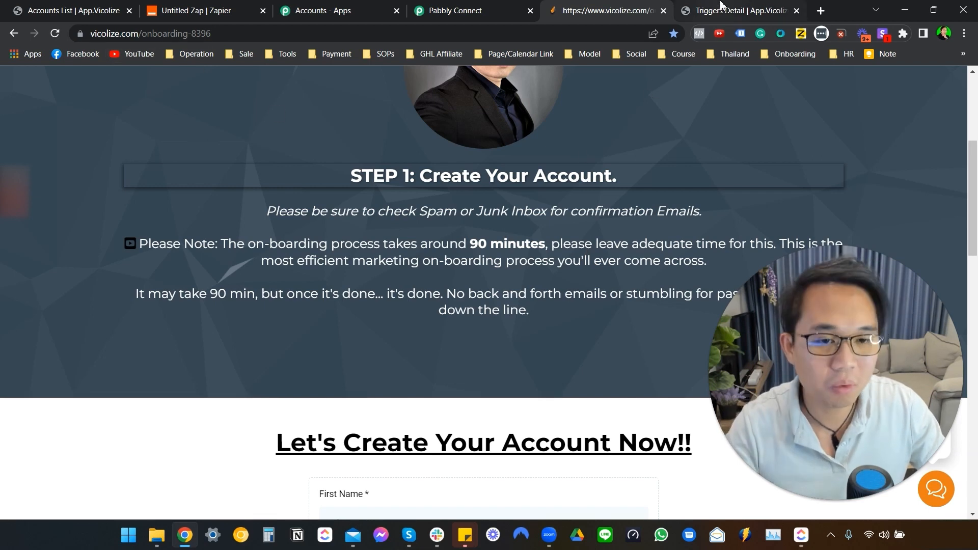
- Scroll the Client Account Creation trigger's actions down to its Execute Web Hook and opportunity actions
{"action": "left_click", "coordinate": [737, 11]}
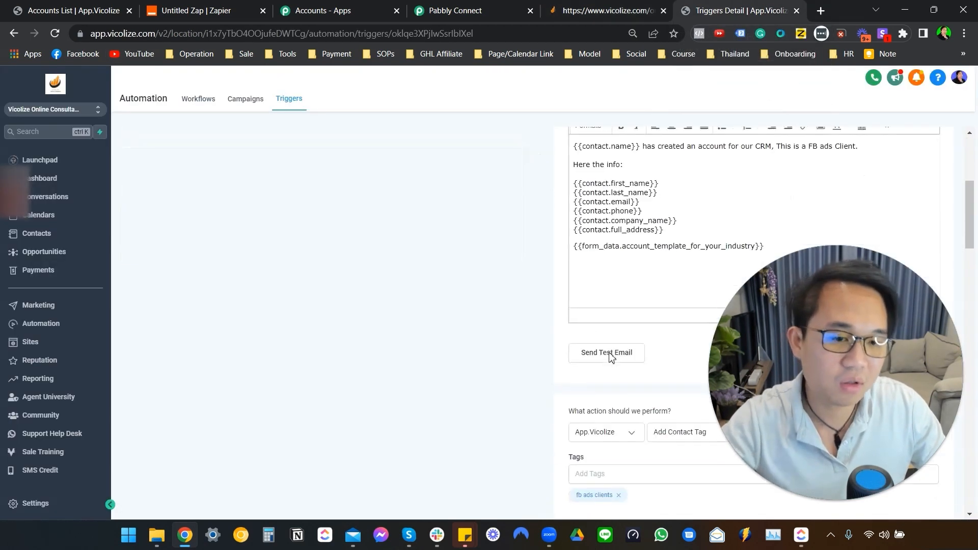
{"action": "scroll", "scroll_direction": "down", "scroll_amount": 3}
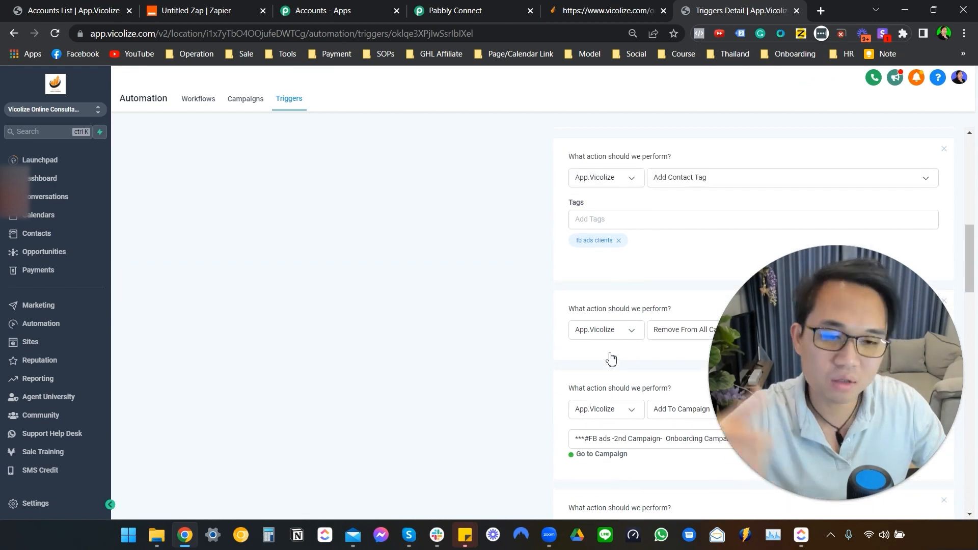
{"action": "scroll", "scroll_direction": "down", "scroll_amount": 3}
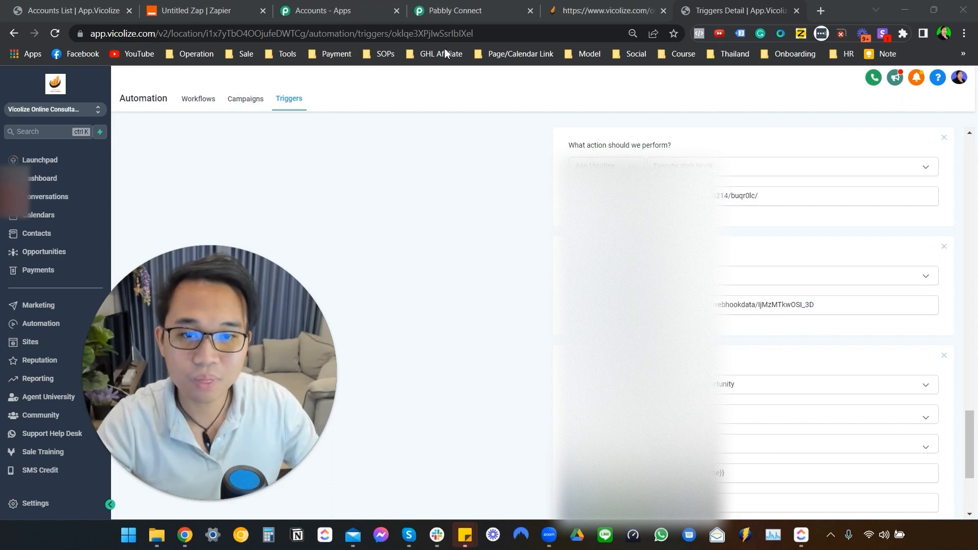
- Expand the webhook trigger and the Create Location step showing mapped Business Name and Address
{"action": "left_click", "coordinate": [467, 11]}
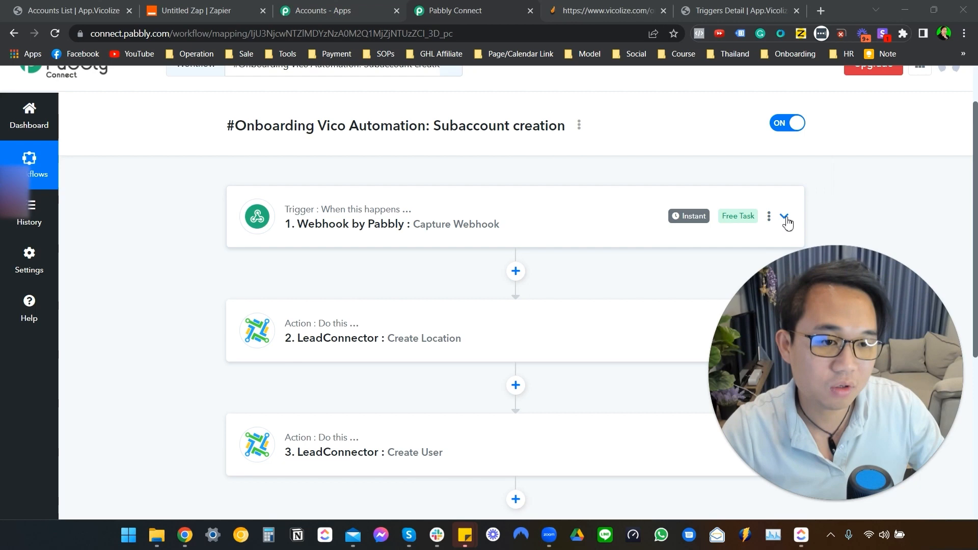
{"action": "left_click", "coordinate": [785, 220]}
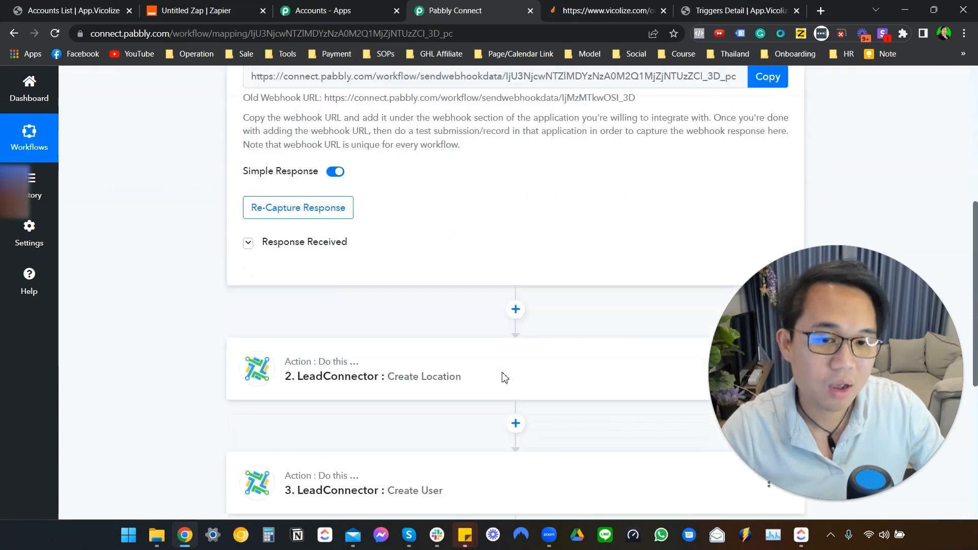
{"action": "scroll", "scroll_direction": "down", "scroll_amount": 3}
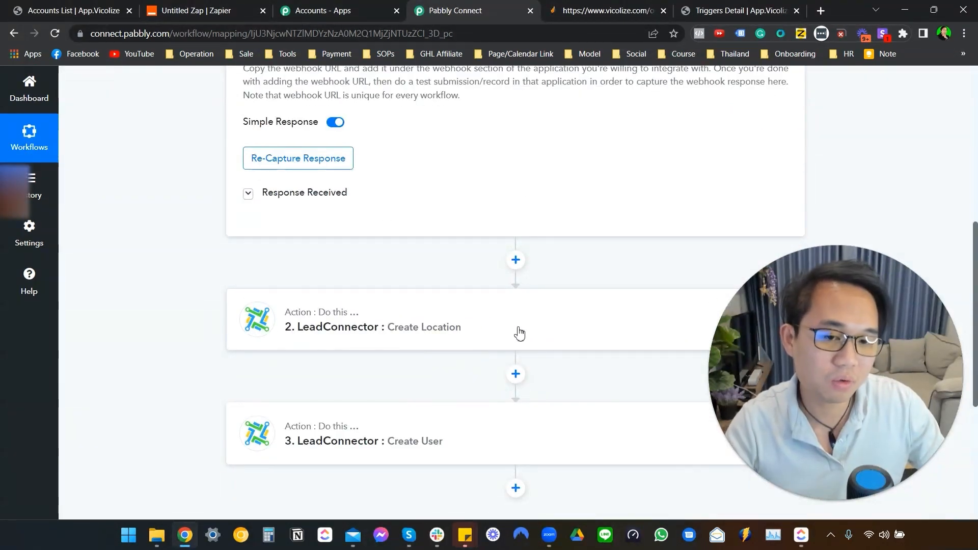
{"action": "left_click", "coordinate": [372, 326]}
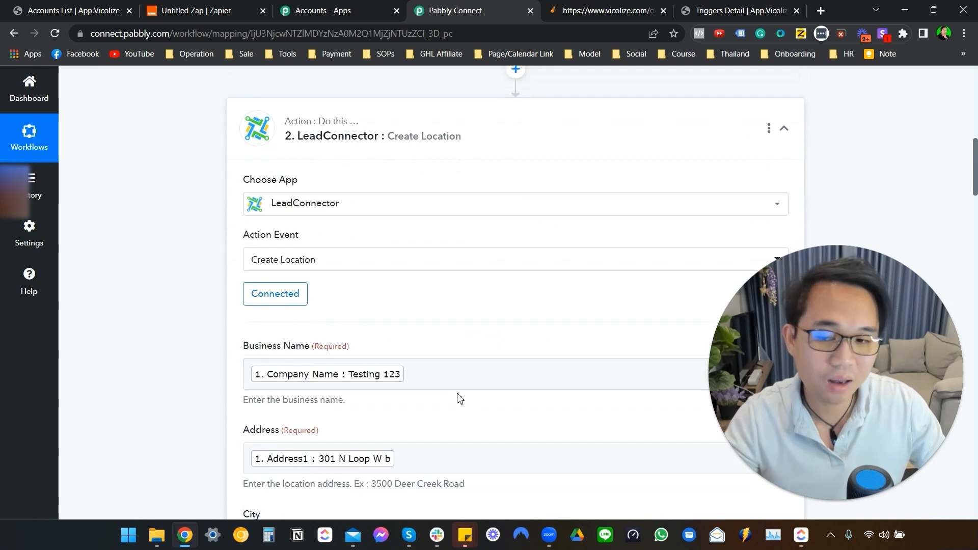
{"action": "mouse_move", "coordinate": [381, 264]}
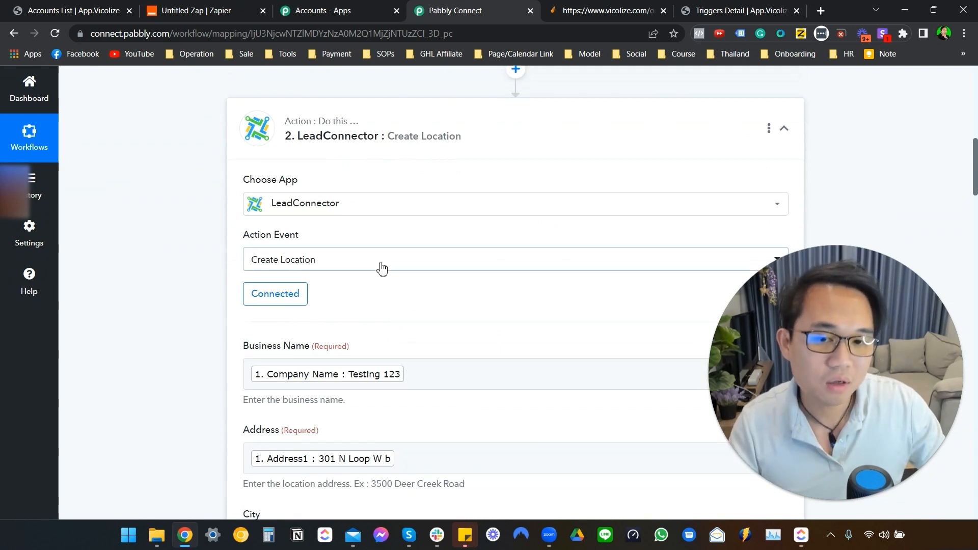
- Keep 'Create Location' as the event and review mapped City, State, Website, contact fields and Prospecting snapshot
{"action": "left_click", "coordinate": [515, 259]}
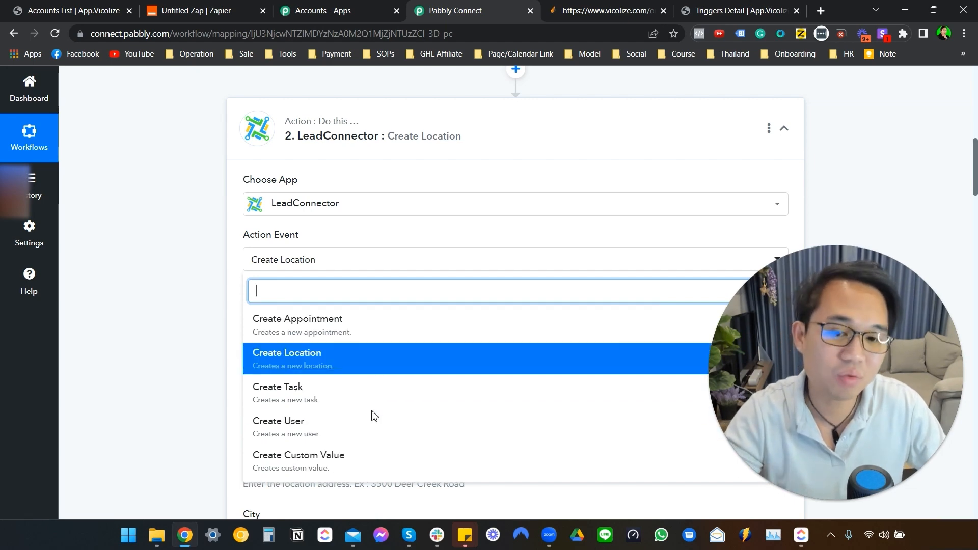
{"action": "left_click", "coordinate": [286, 353]}
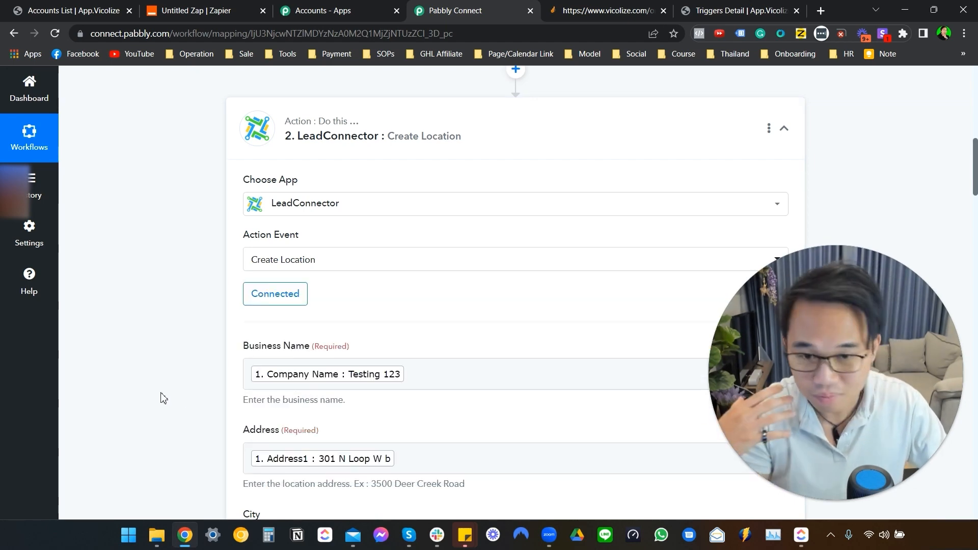
{"action": "scroll", "scroll_direction": "down", "scroll_amount": 3}
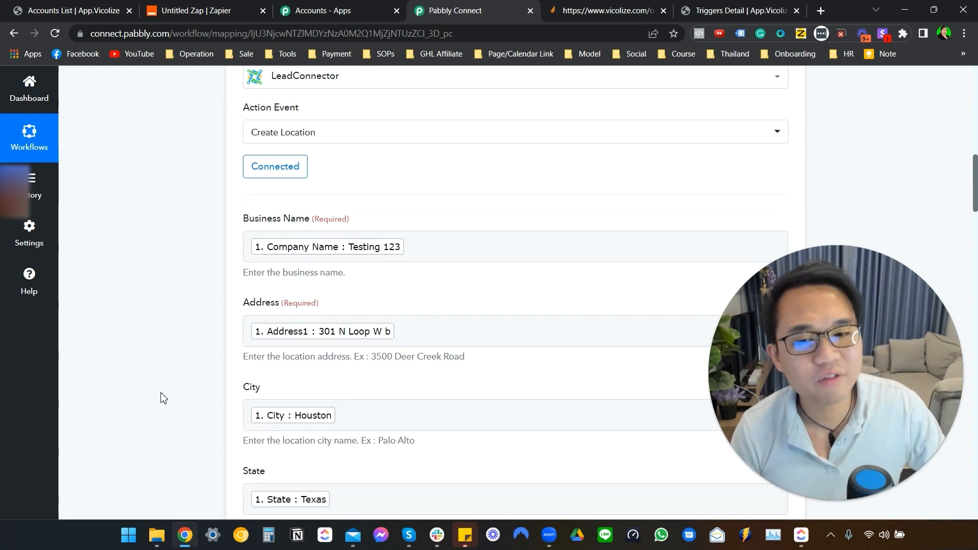
{"action": "scroll", "scroll_direction": "down", "scroll_amount": 3}
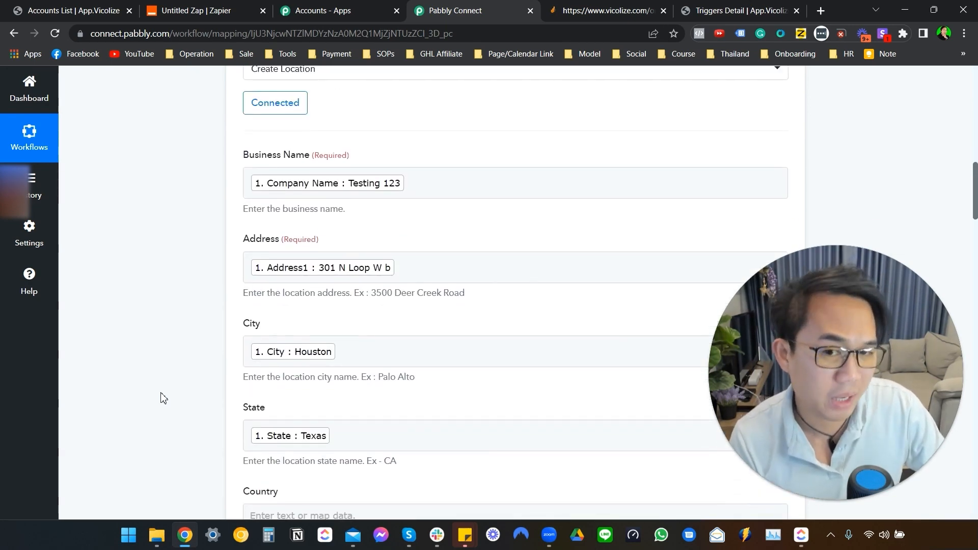
{"action": "scroll", "scroll_direction": "down", "scroll_amount": 3}
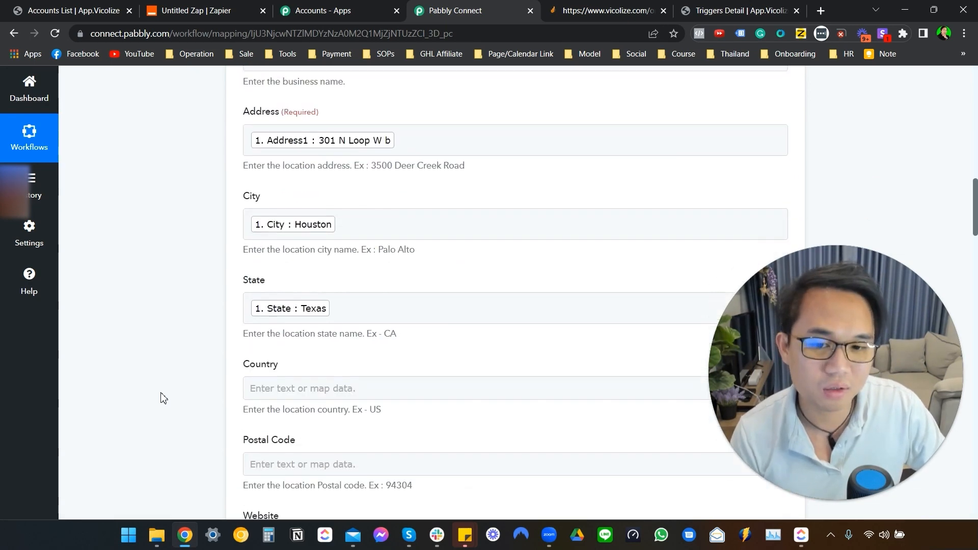
{"action": "scroll", "scroll_direction": "down", "scroll_amount": 3}
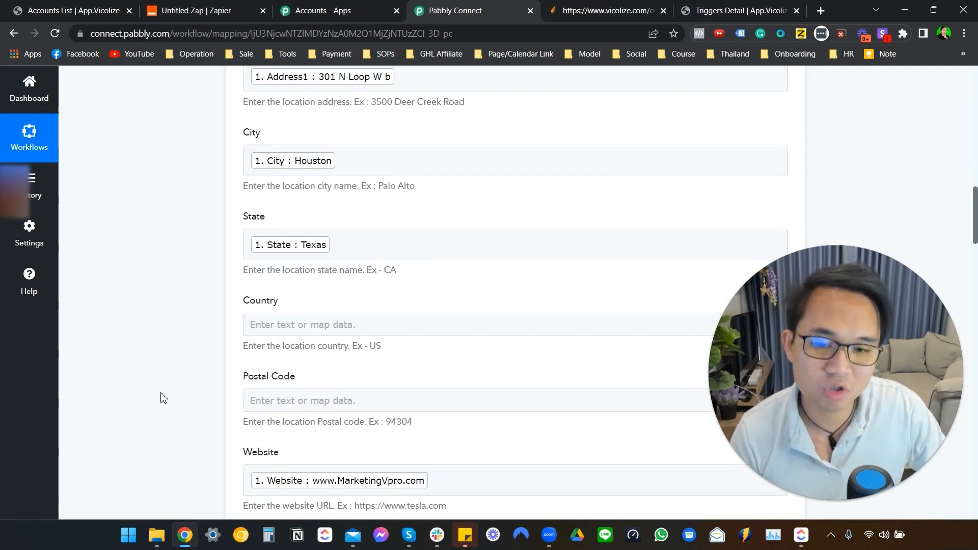
{"action": "scroll", "scroll_direction": "down", "scroll_amount": 3}
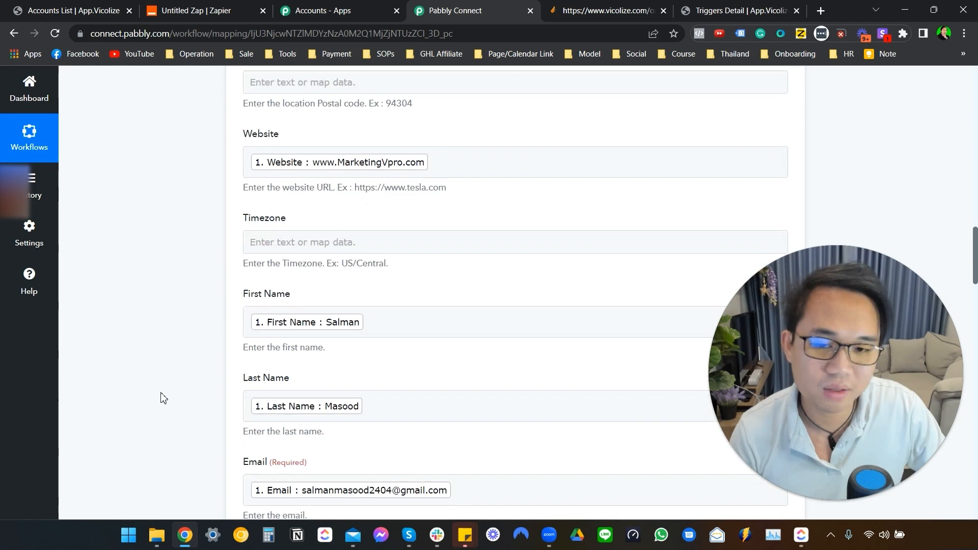
{"action": "scroll", "scroll_direction": "down", "scroll_amount": 3}
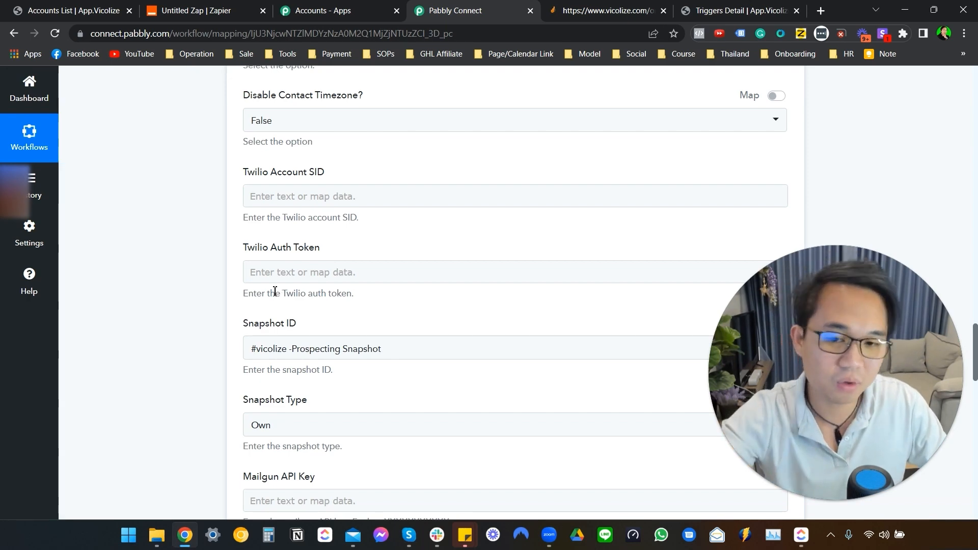
{"action": "scroll", "scroll_direction": "down", "scroll_amount": 3}
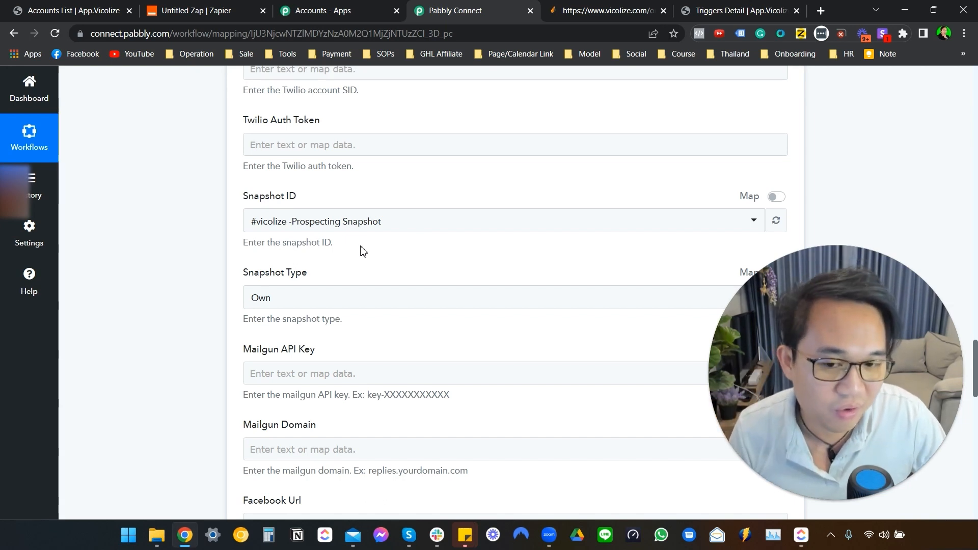
{"action": "scroll", "scroll_direction": "down", "scroll_amount": 3}
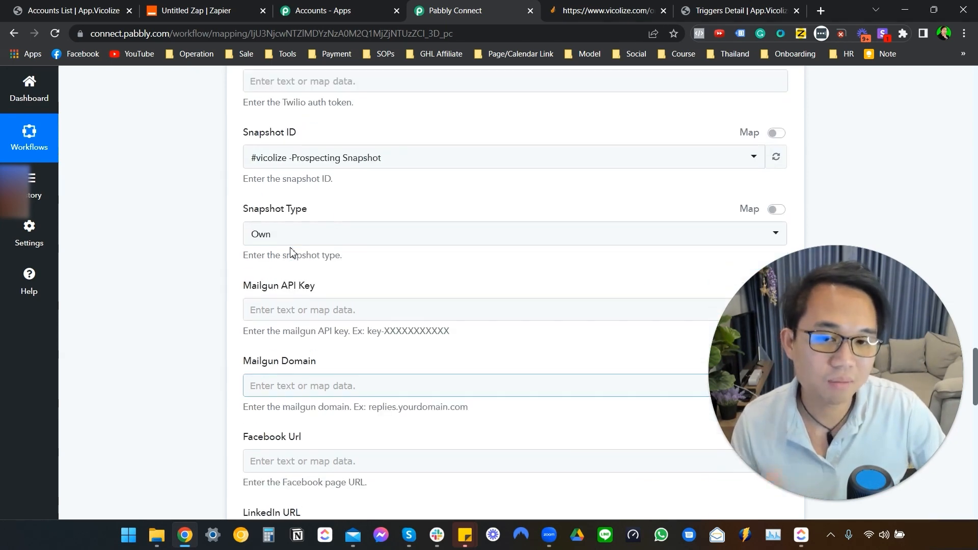
{"action": "scroll", "scroll_direction": "down", "scroll_amount": 3}
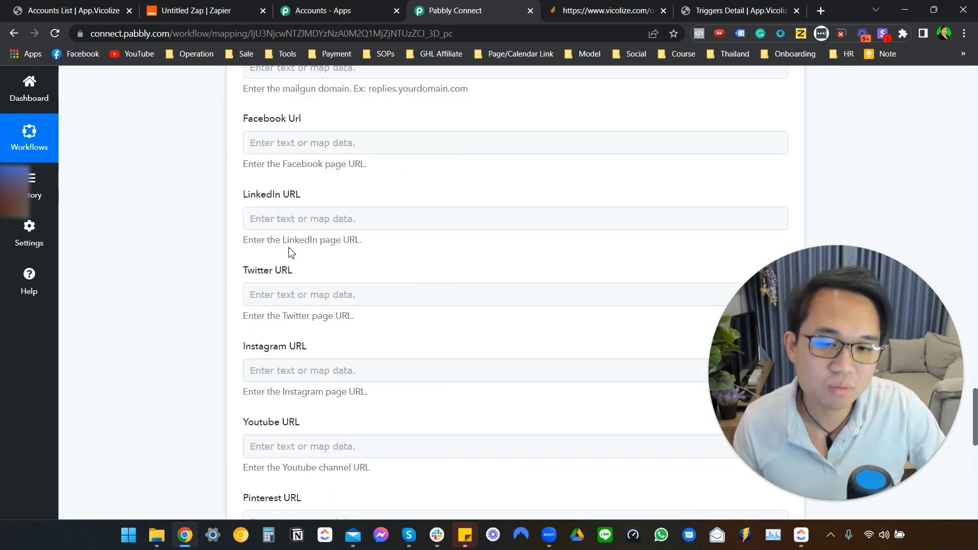
{"action": "scroll", "scroll_direction": "down", "scroll_amount": 3}
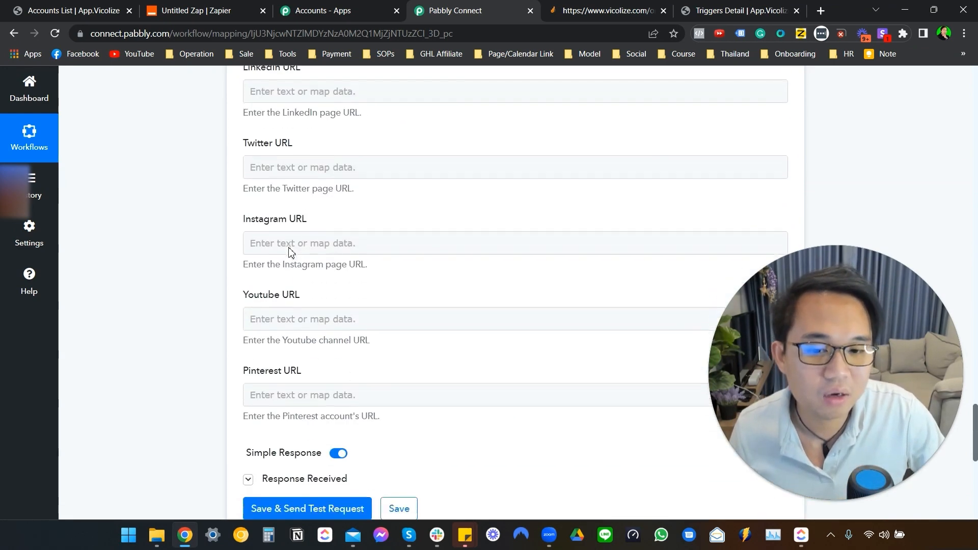
{"action": "scroll", "scroll_direction": "down", "scroll_amount": 3}
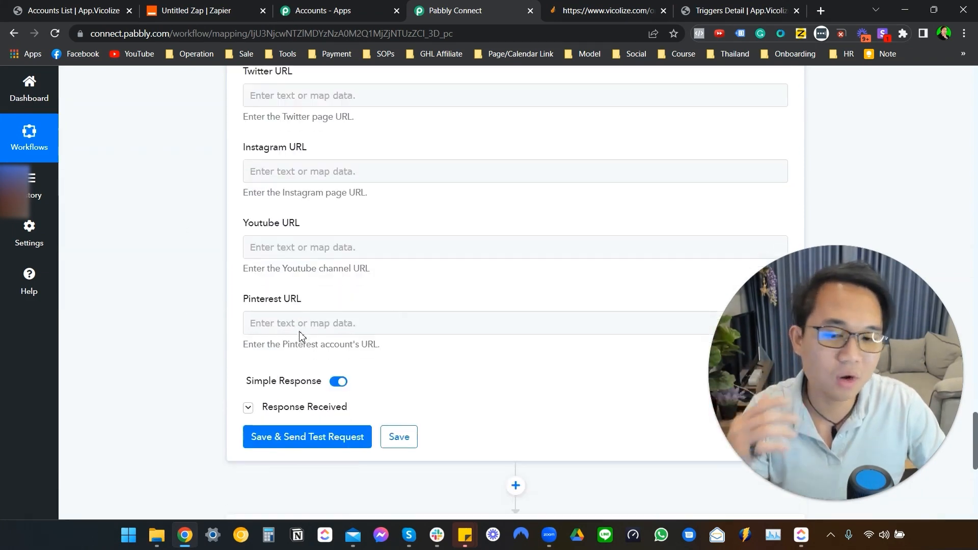
{"action": "scroll", "scroll_direction": "down", "scroll_amount": 3}
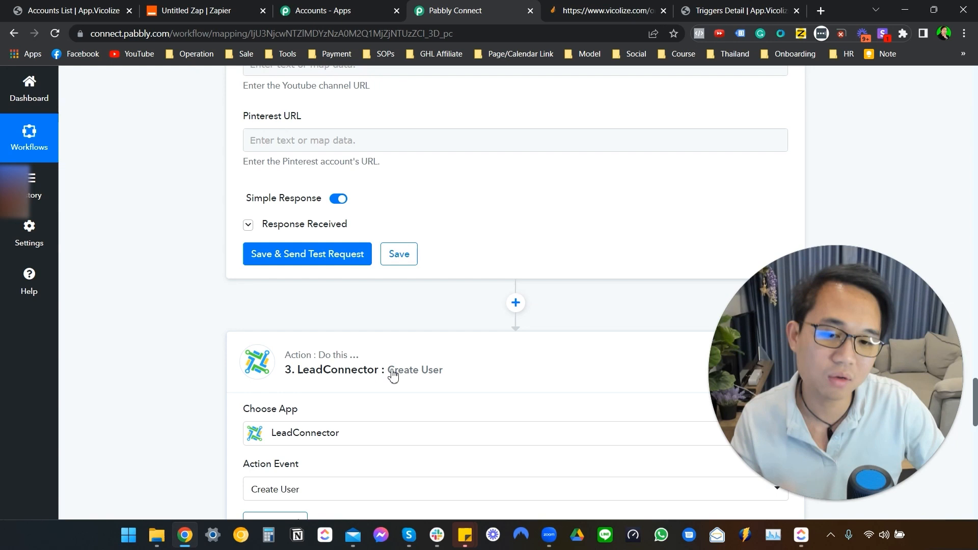
{"action": "scroll", "scroll_direction": "down", "scroll_amount": 3}
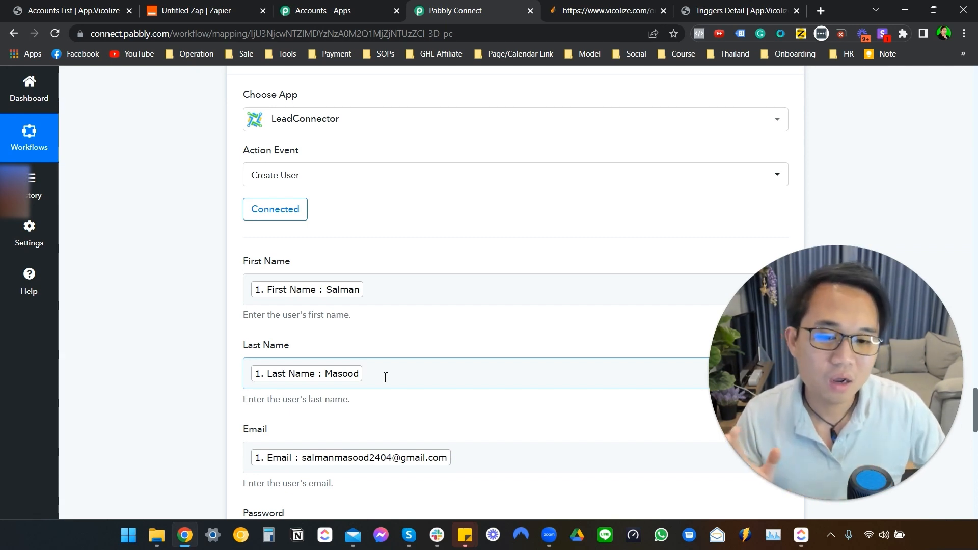
{"action": "scroll", "scroll_direction": "down", "scroll_amount": 3}
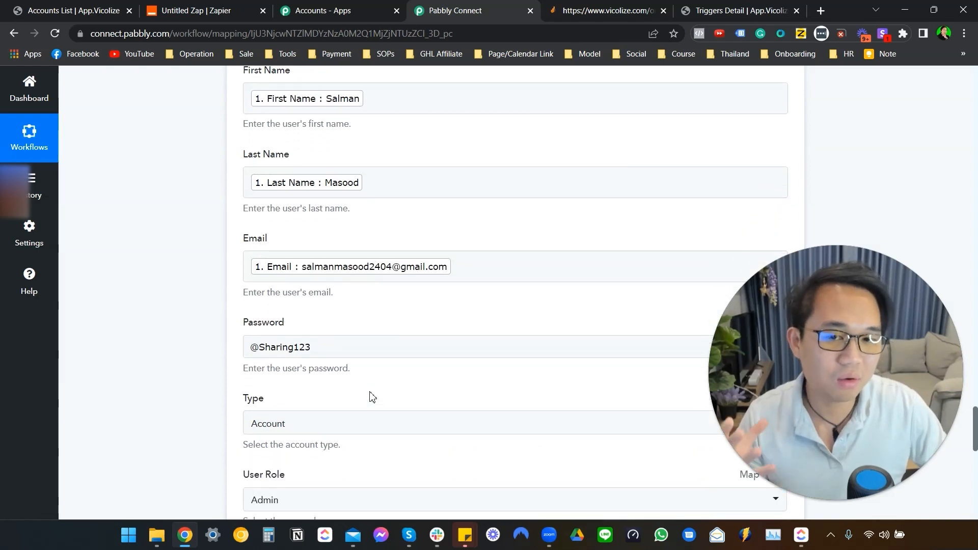
{"action": "scroll", "scroll_direction": "down", "scroll_amount": 3}
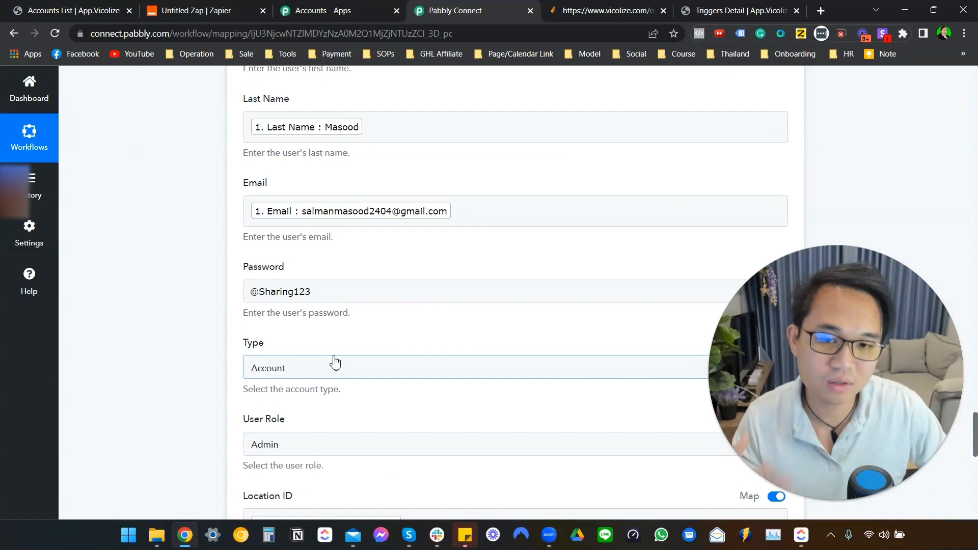
{"action": "scroll", "scroll_direction": "up", "scroll_amount": 3}
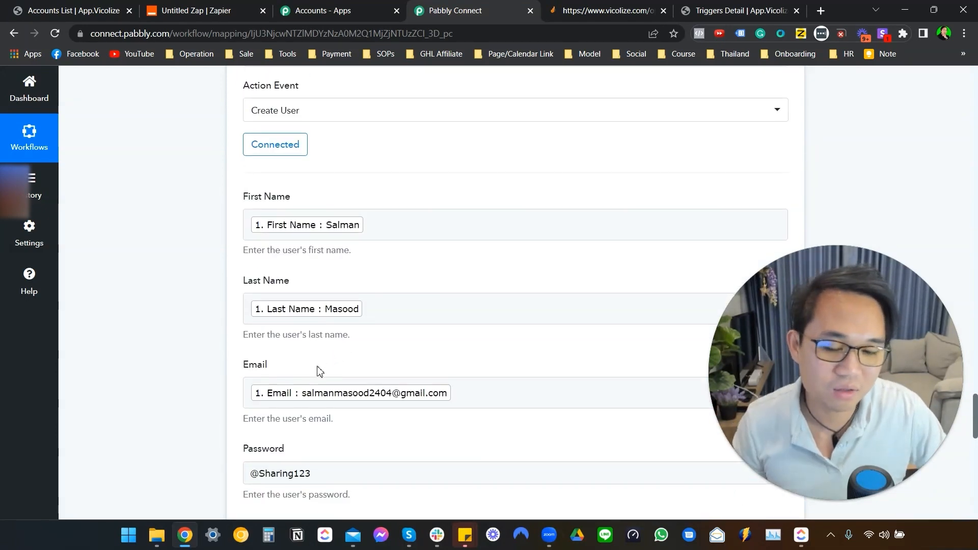
{"action": "scroll", "scroll_direction": "down", "scroll_amount": 3}
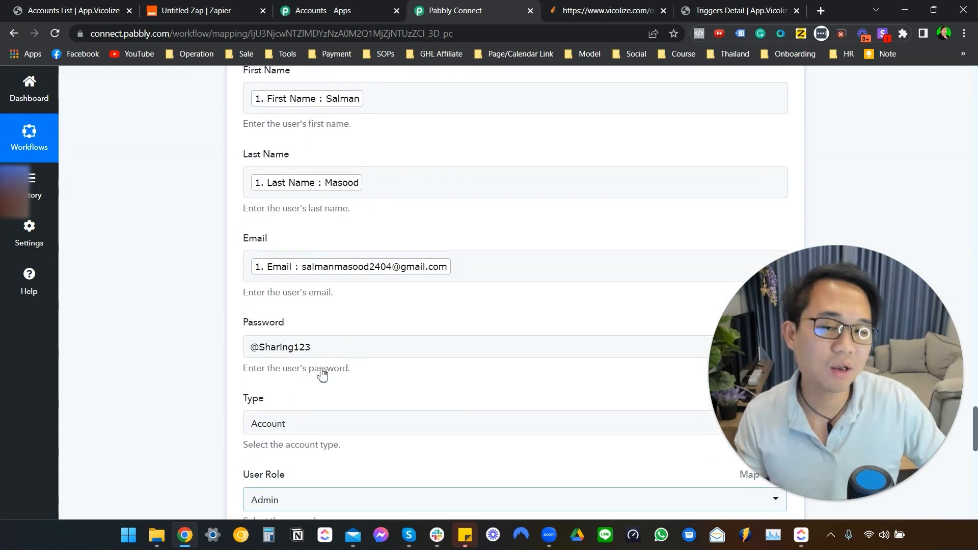
{"action": "scroll", "scroll_direction": "down", "scroll_amount": 3}
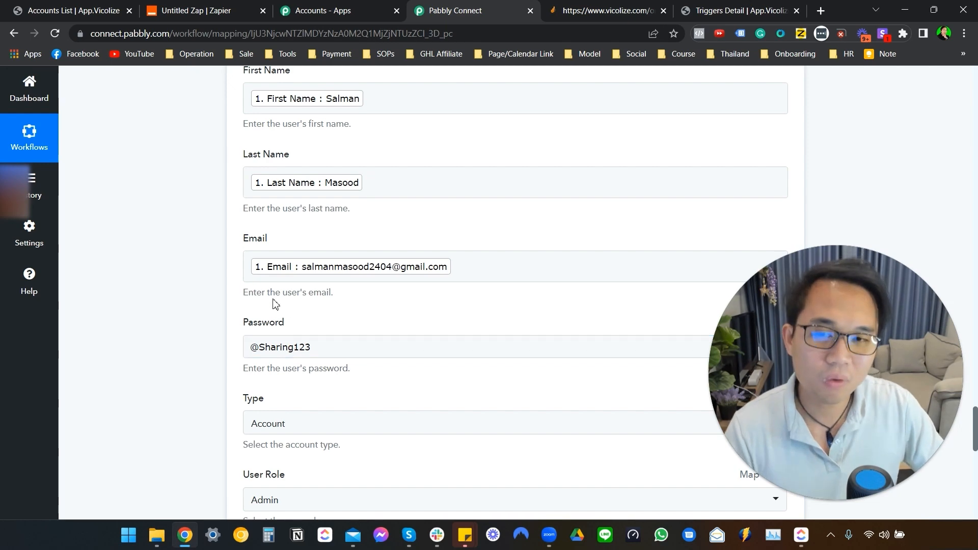
- Autofill the signup form with a saved contact entry
{"action": "left_click", "coordinate": [603, 11]}
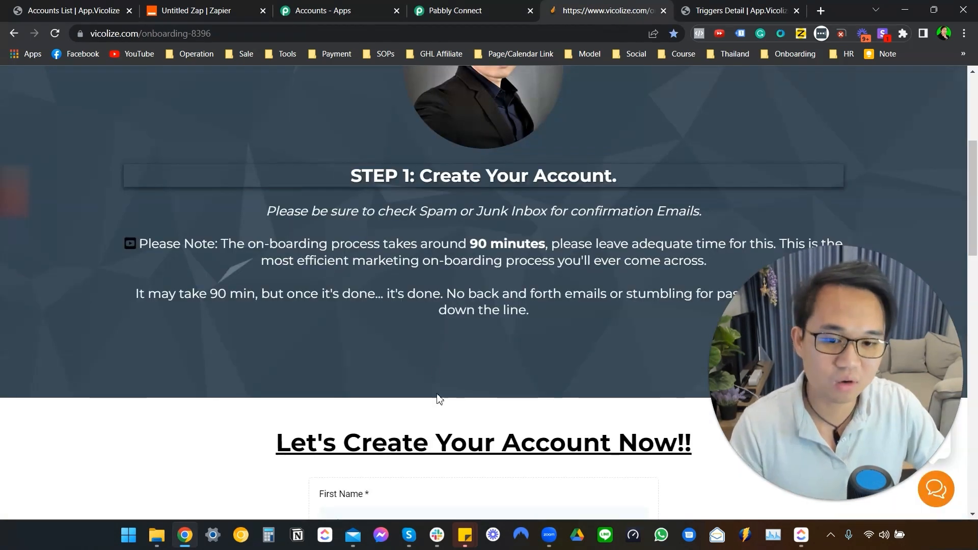
{"action": "scroll", "scroll_direction": "down", "scroll_amount": 3}
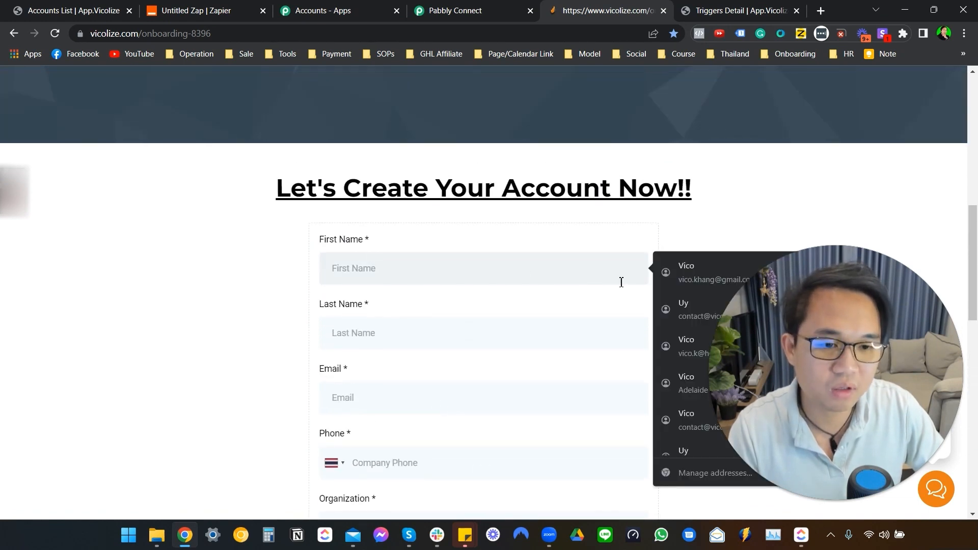
{"action": "left_click", "coordinate": [711, 272]}
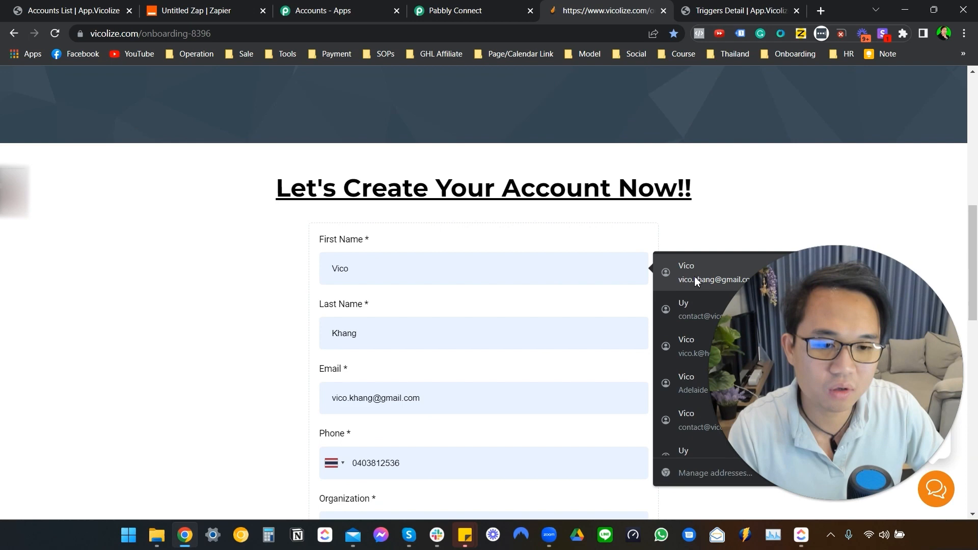
{"action": "left_click", "coordinate": [698, 421]}
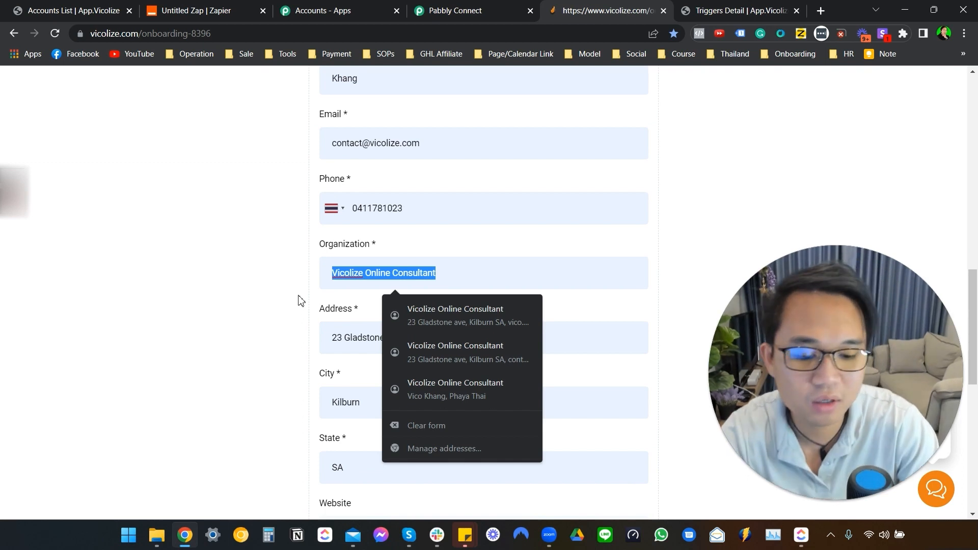
- Enter organization '[this is a test for youtube video]', the website and Real Estate Agent/Realtors template
{"action": "type", "text": "[this is a"}
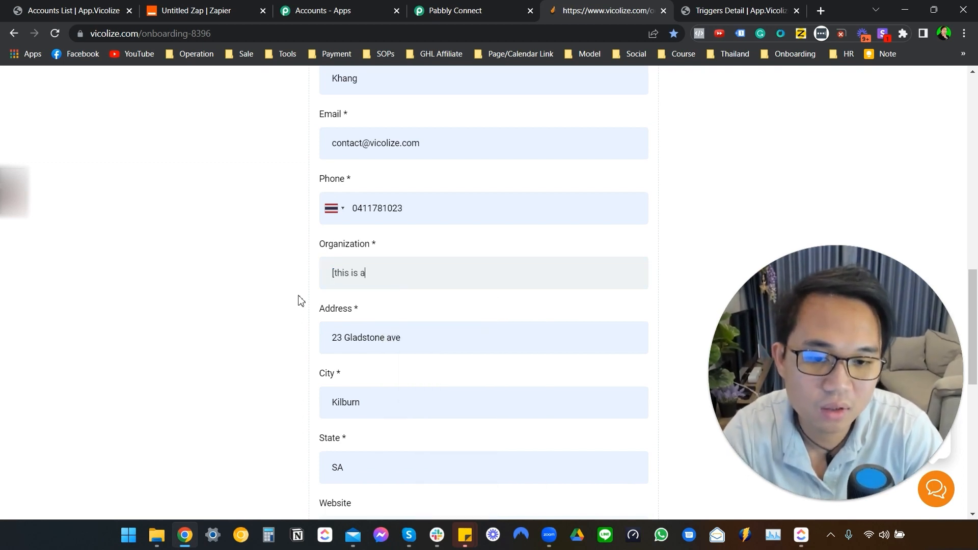
{"action": "type", "text": "test"}
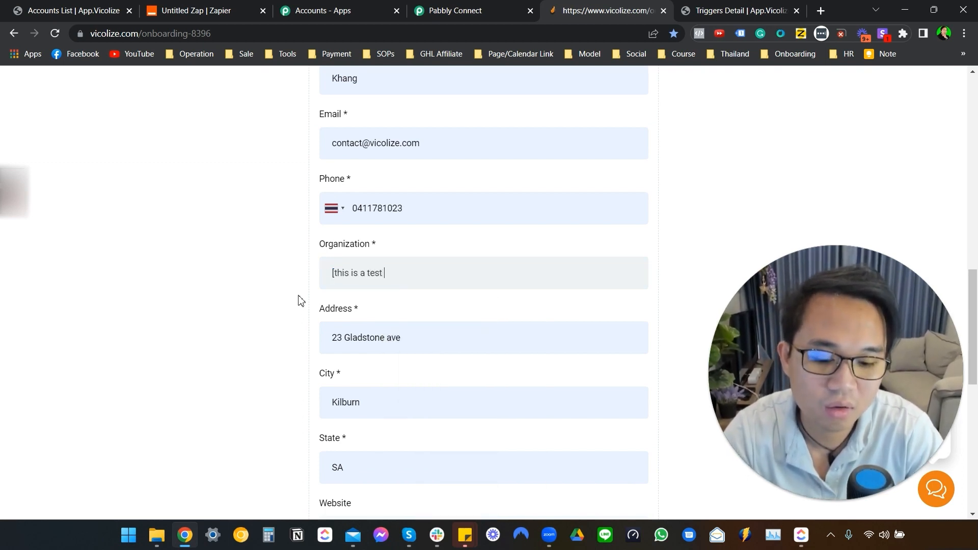
{"action": "type", "text": "for youtu"}
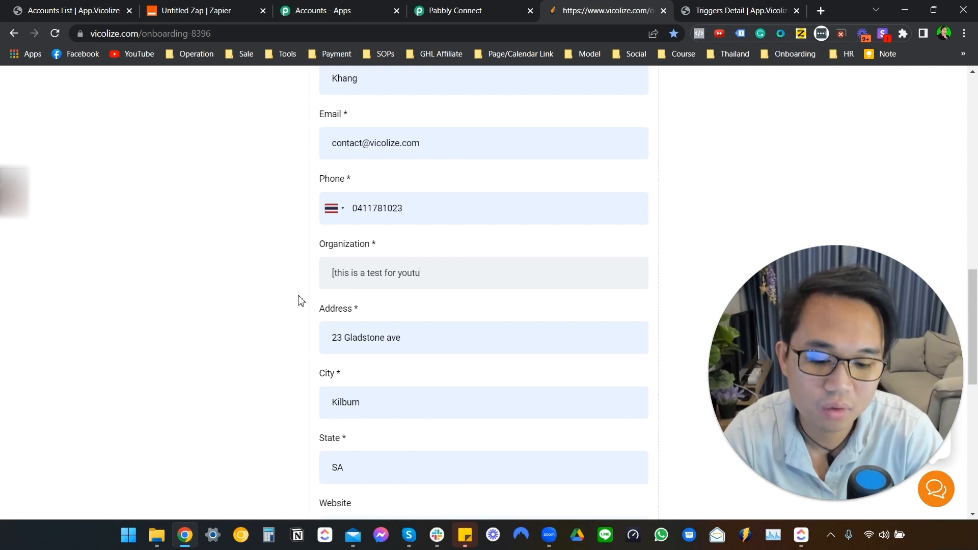
{"action": "type", "text": "be video]"}
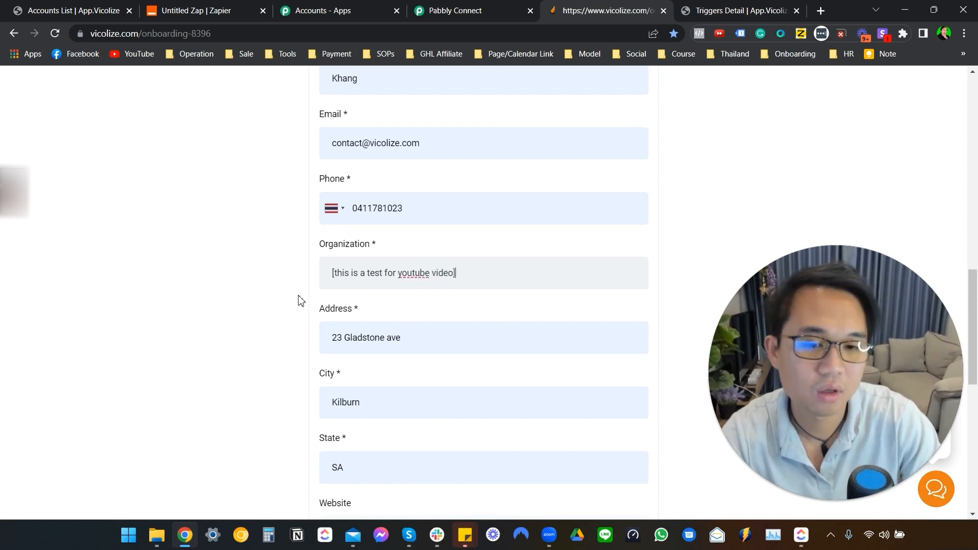
{"action": "left_click", "coordinate": [483, 278]}
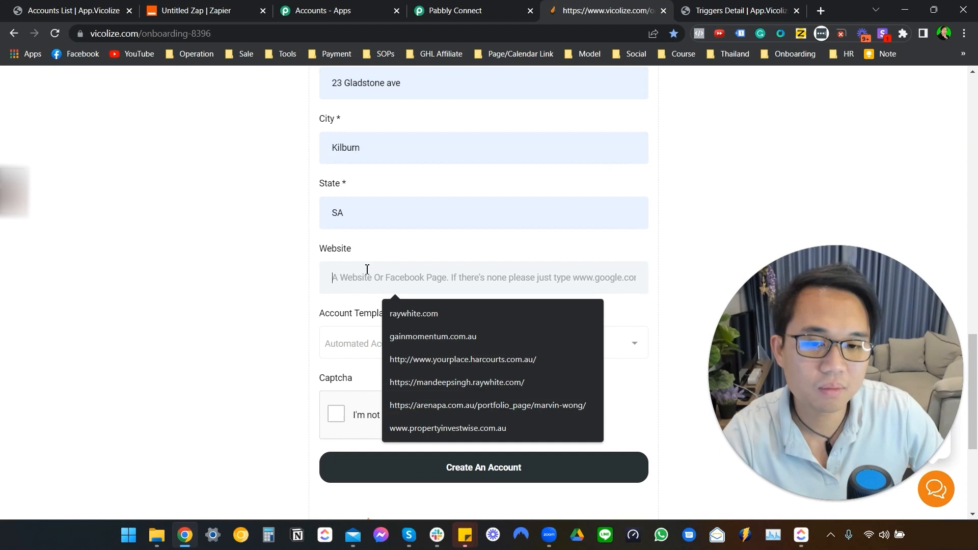
{"action": "left_click", "coordinate": [413, 314]}
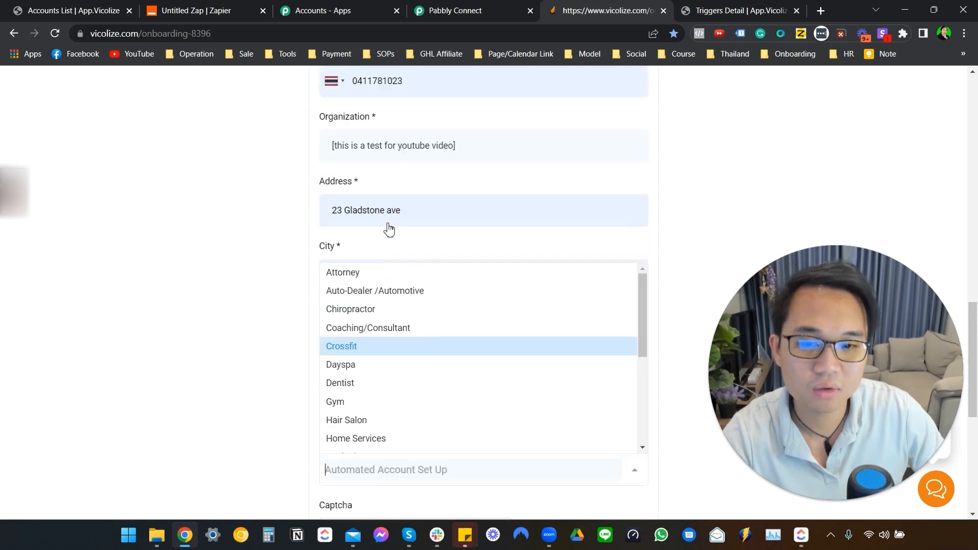
{"action": "scroll", "scroll_direction": "down", "scroll_amount": 3}
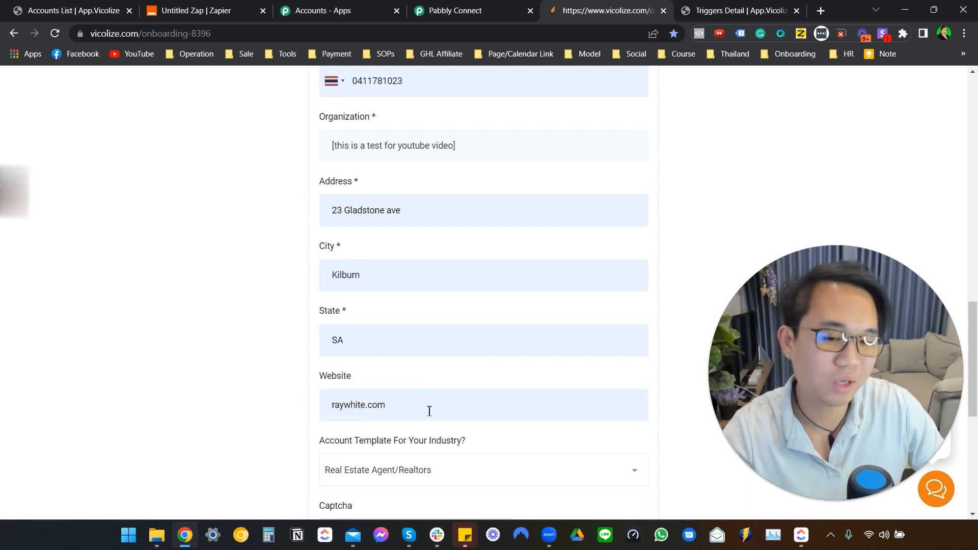
{"action": "scroll", "scroll_direction": "down", "scroll_amount": 3}
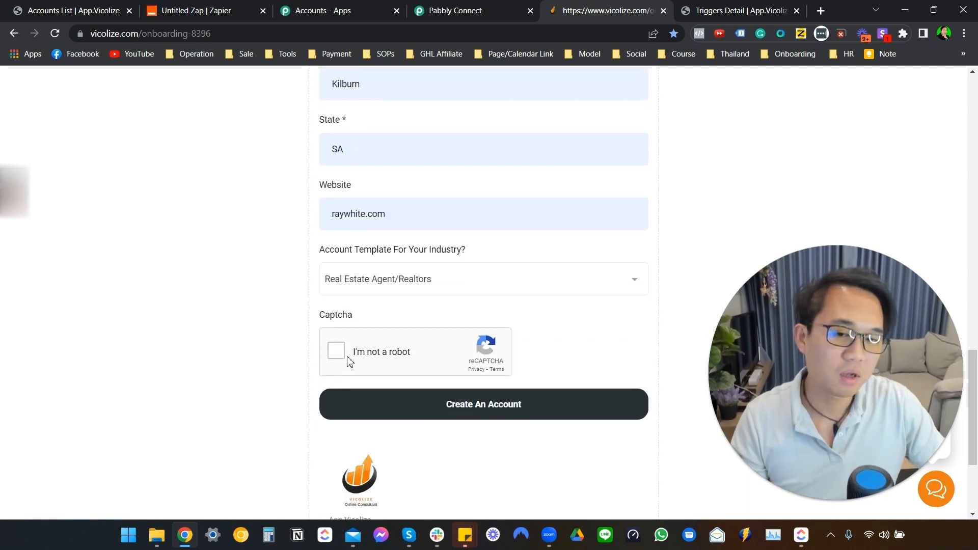
- Tick the reCAPTCHA, set the phone country to Australia, and submit Create An Account
{"action": "left_click", "coordinate": [336, 351]}
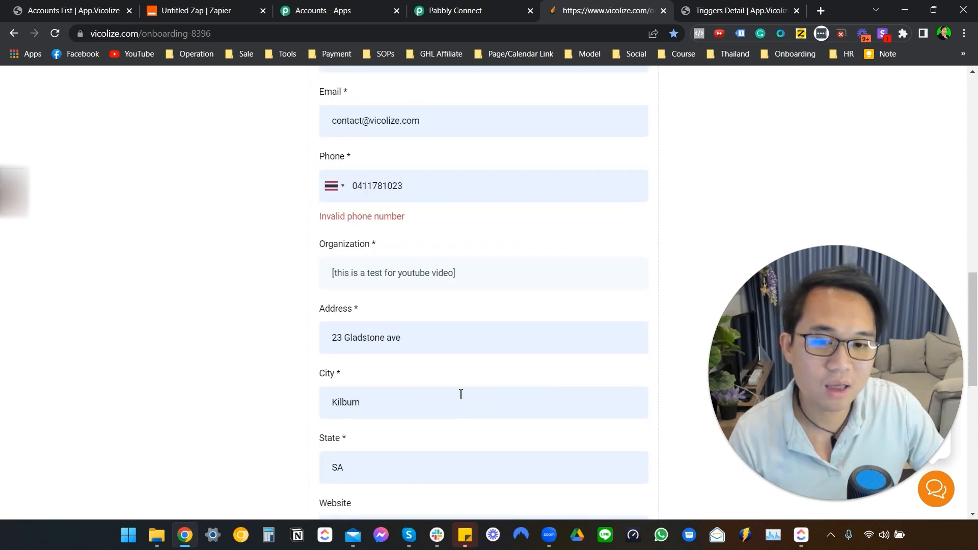
{"action": "left_click", "coordinate": [334, 186]}
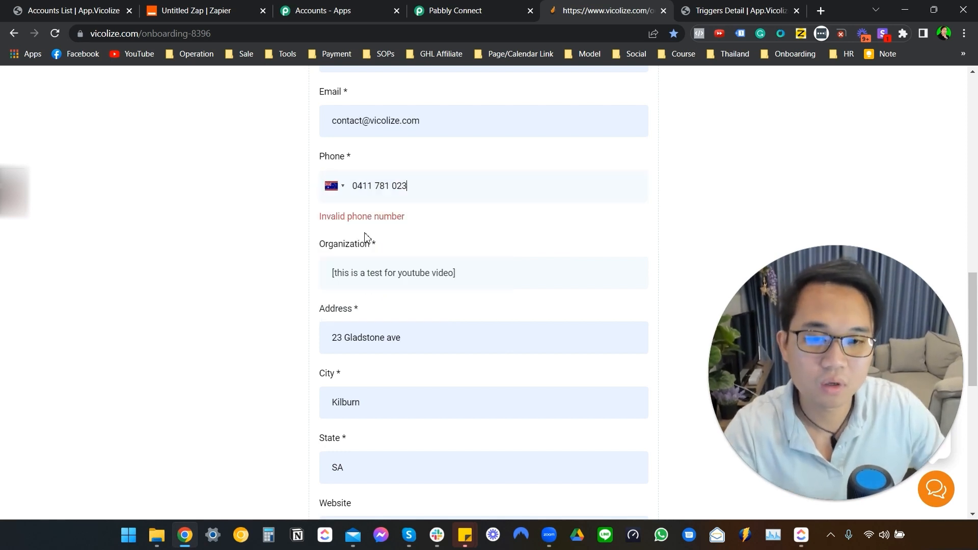
{"action": "scroll", "scroll_direction": "down", "scroll_amount": 3}
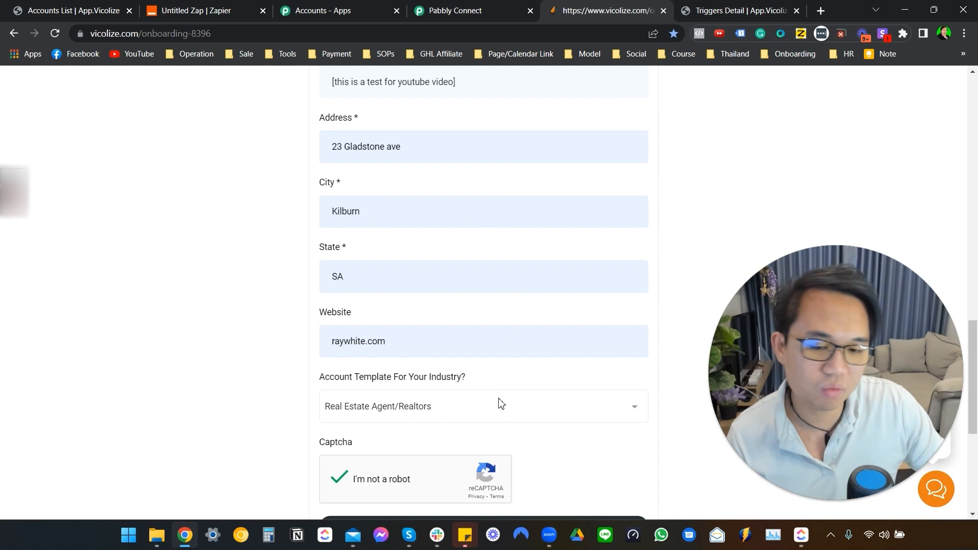
{"action": "scroll", "scroll_direction": "down", "scroll_amount": 3}
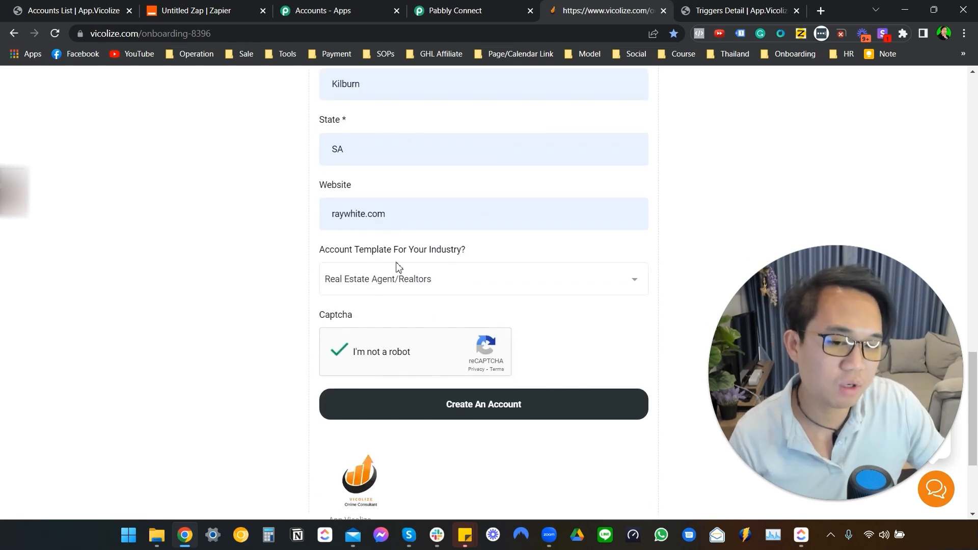
{"action": "left_click", "coordinate": [483, 404]}
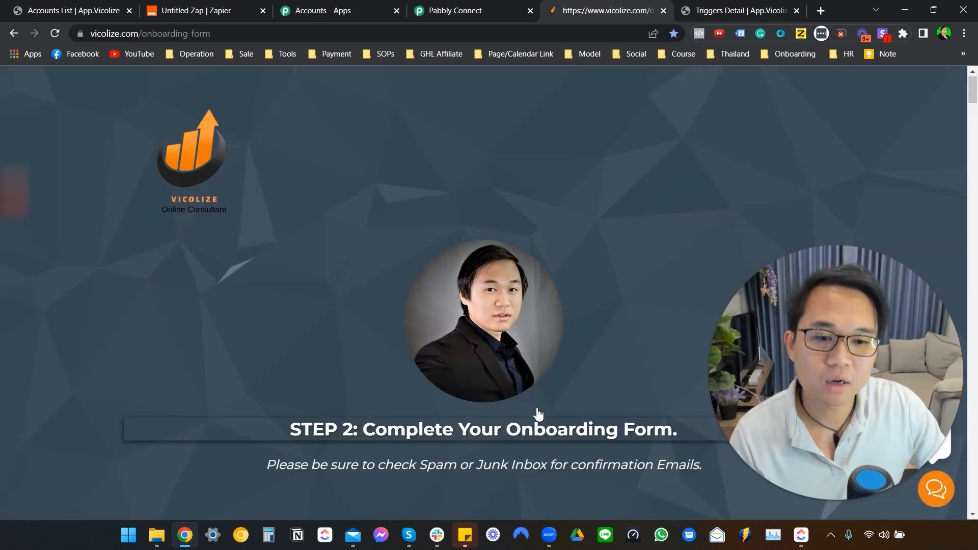
{"action": "scroll", "scroll_direction": "down", "scroll_amount": 3}
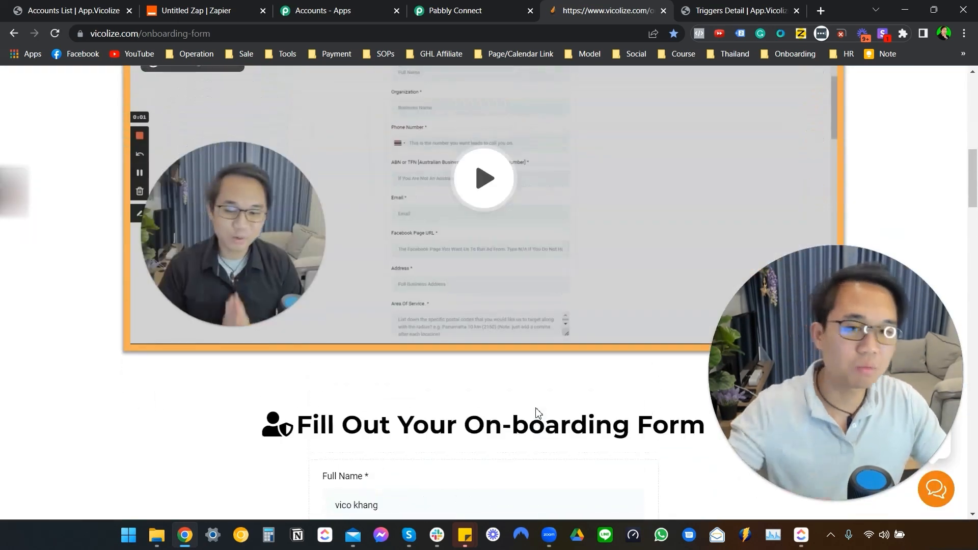
{"action": "scroll", "scroll_direction": "down", "scroll_amount": 3}
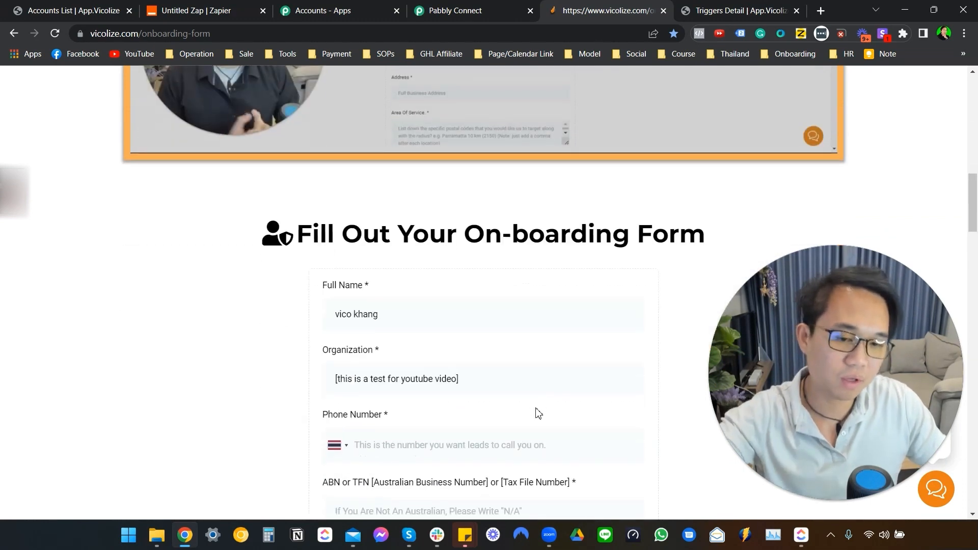
{"action": "scroll", "scroll_direction": "down", "scroll_amount": 3}
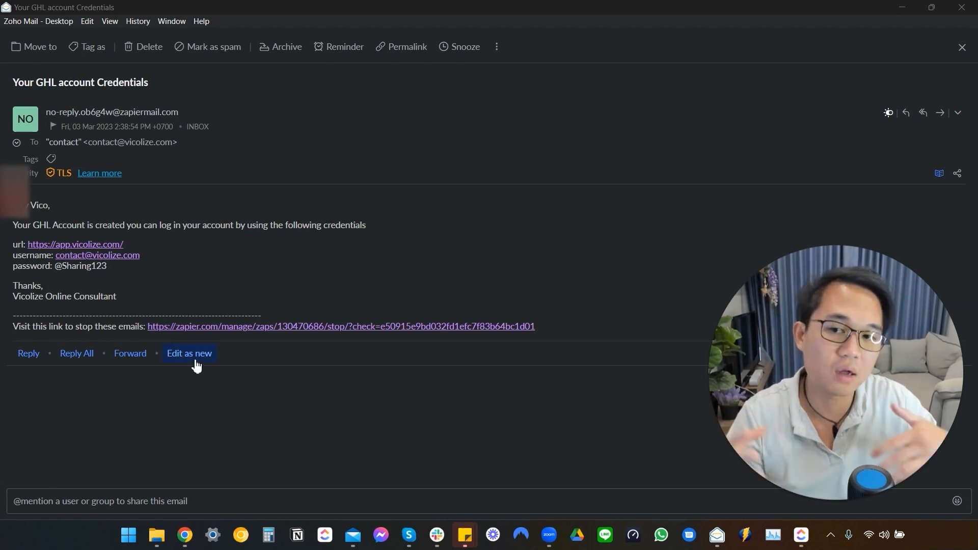
{"action": "mouse_move", "coordinate": [206, 398]}
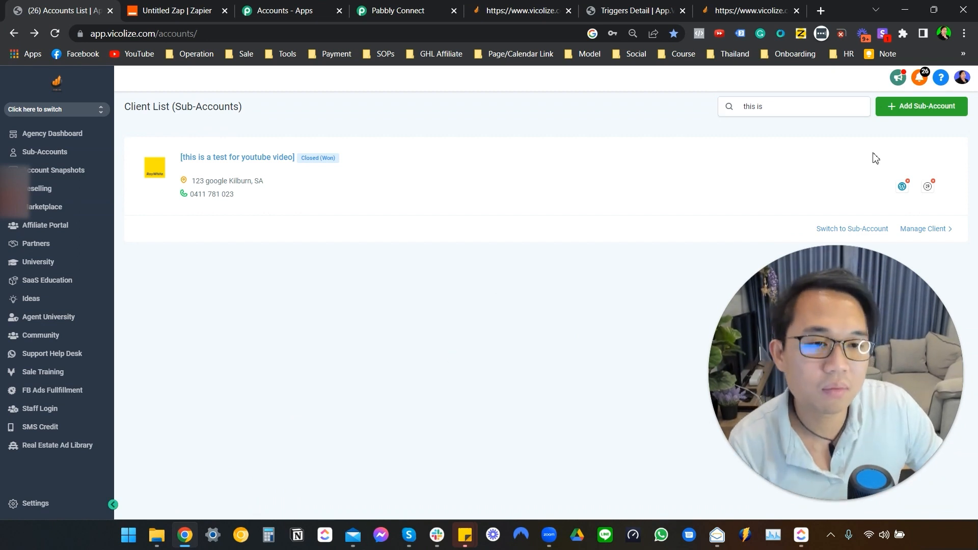
{"action": "mouse_move", "coordinate": [288, 182]}
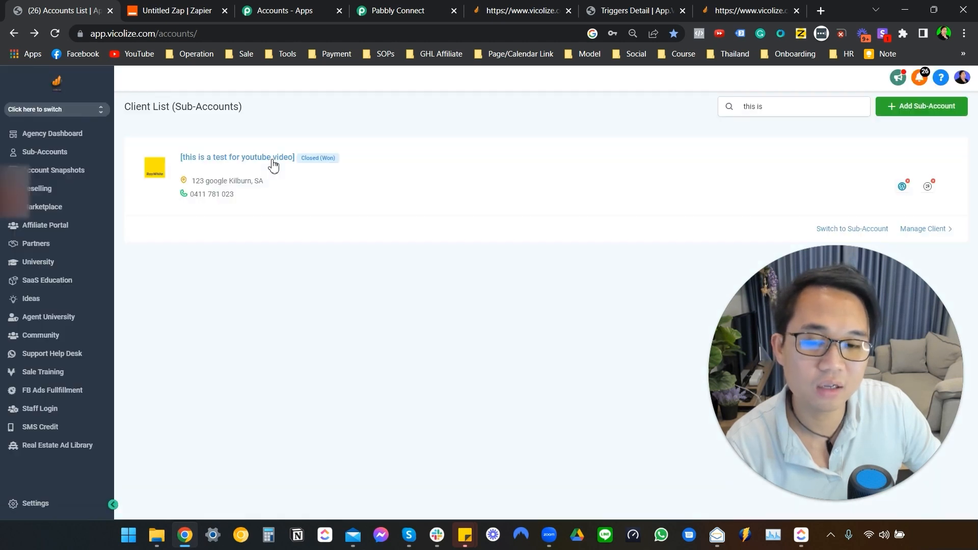
- Open the '[this is a test for youtube video]' sub-account's Automation workflows list
{"action": "left_click", "coordinate": [237, 158]}
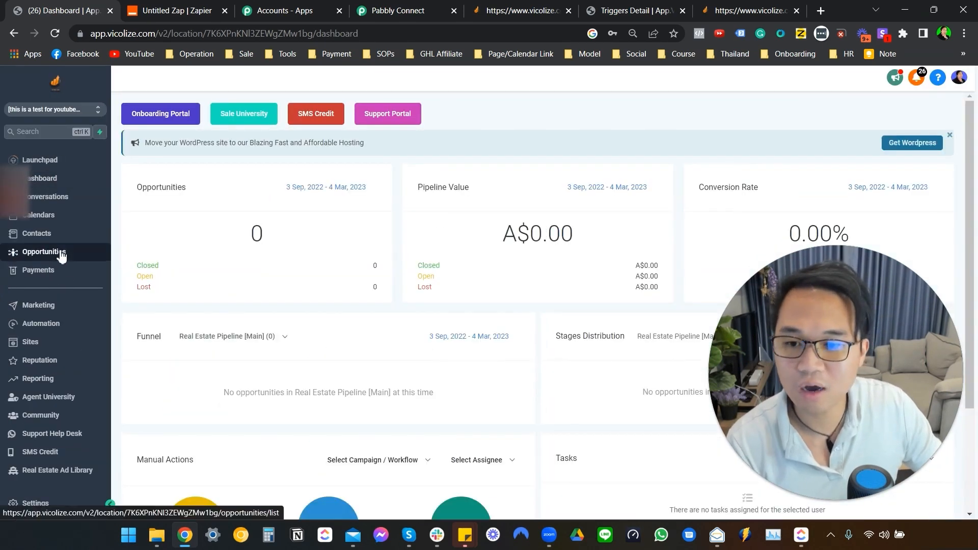
{"action": "left_click", "coordinate": [40, 323]}
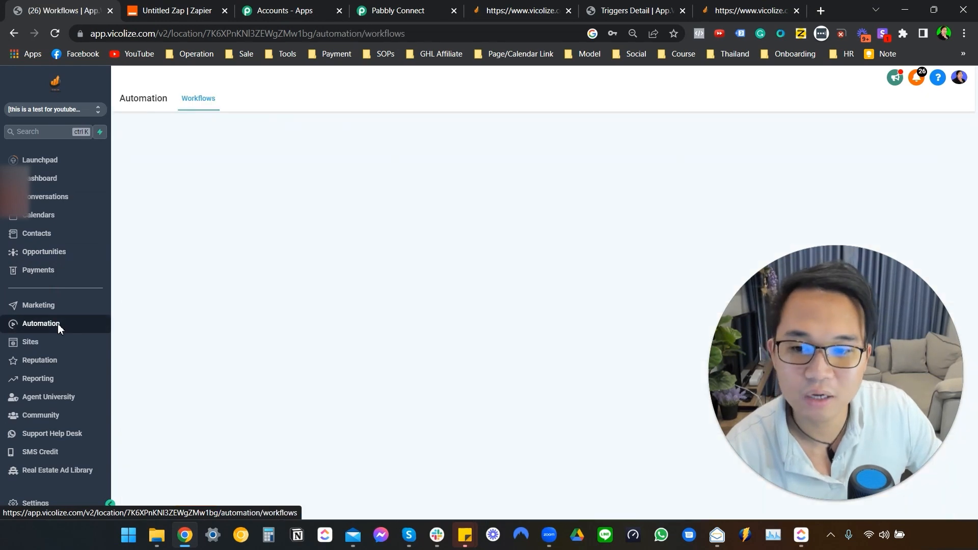
{"action": "left_click", "coordinate": [41, 323]}
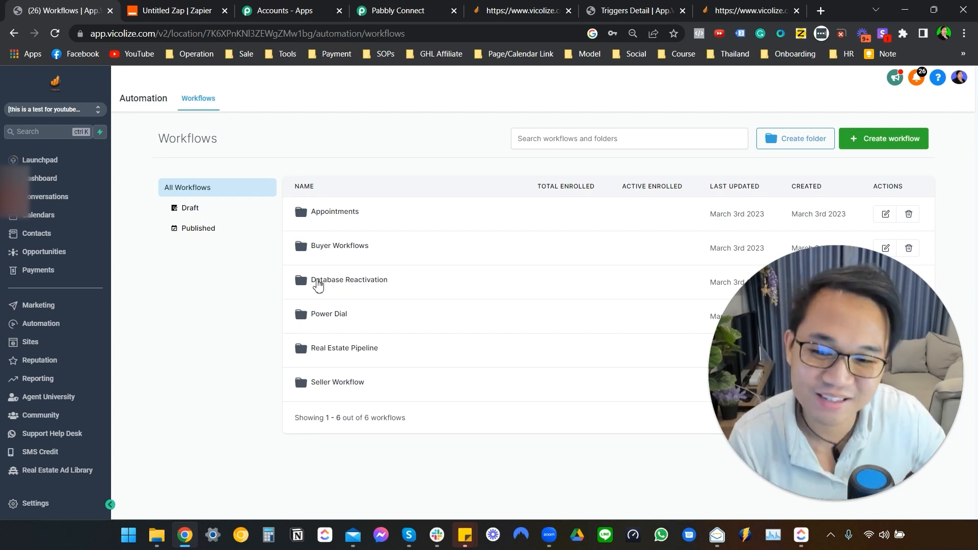
{"action": "mouse_move", "coordinate": [125, 320]}
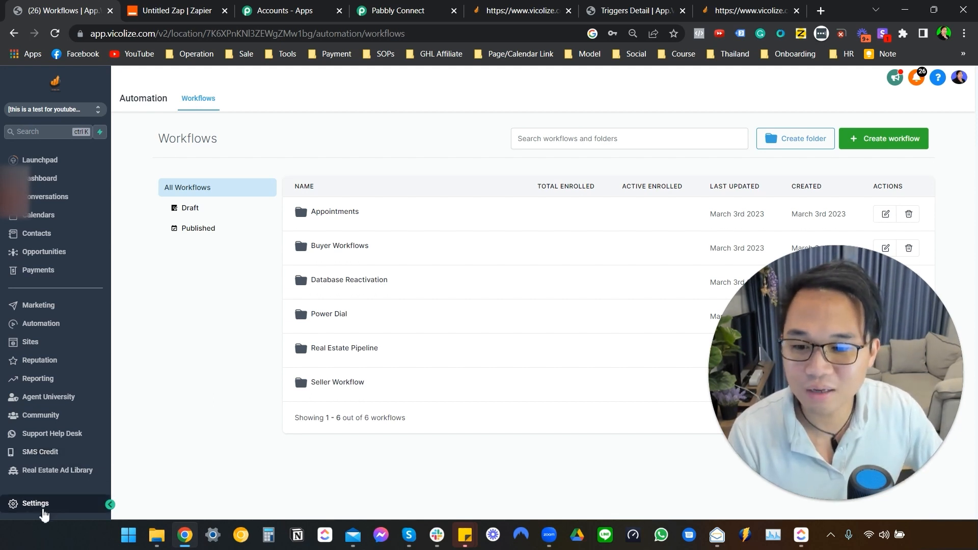
- View the test sub-account's settings and its My Staff team list showing the new user
{"action": "left_click", "coordinate": [35, 503]}
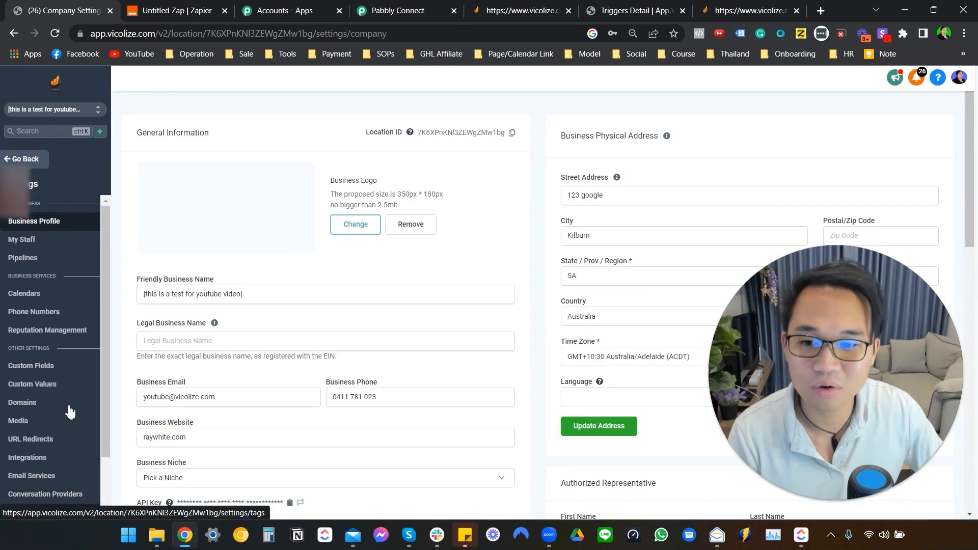
{"action": "mouse_move", "coordinate": [22, 242]}
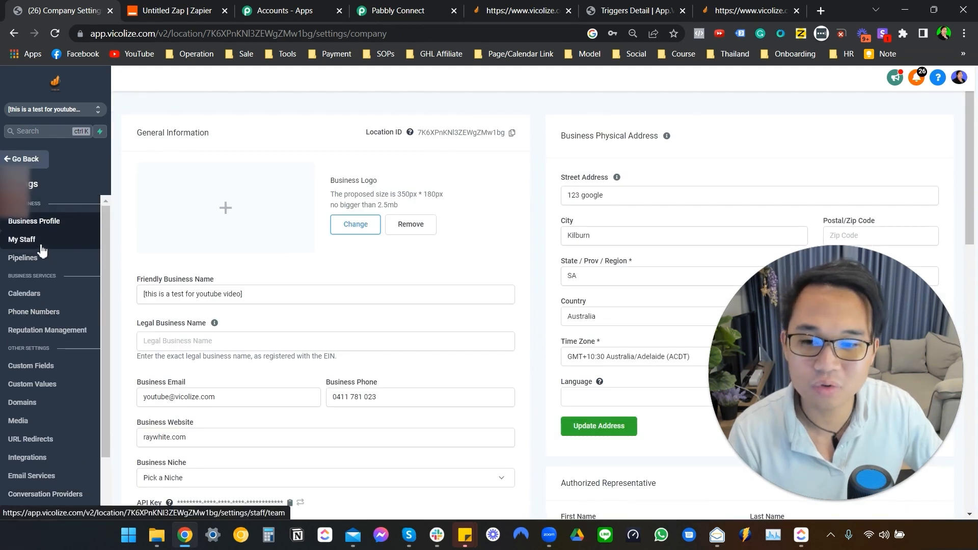
{"action": "left_click", "coordinate": [22, 240]}
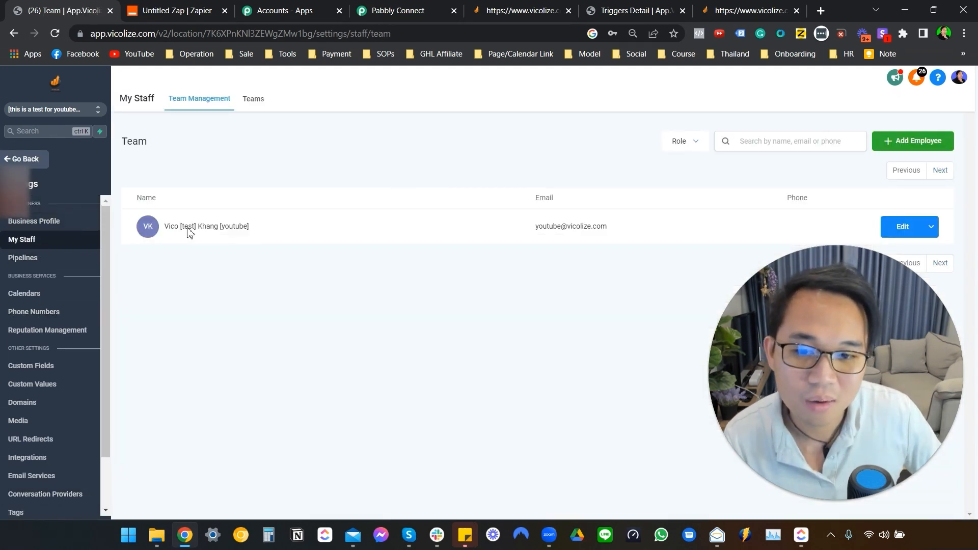
{"action": "mouse_move", "coordinate": [237, 238]}
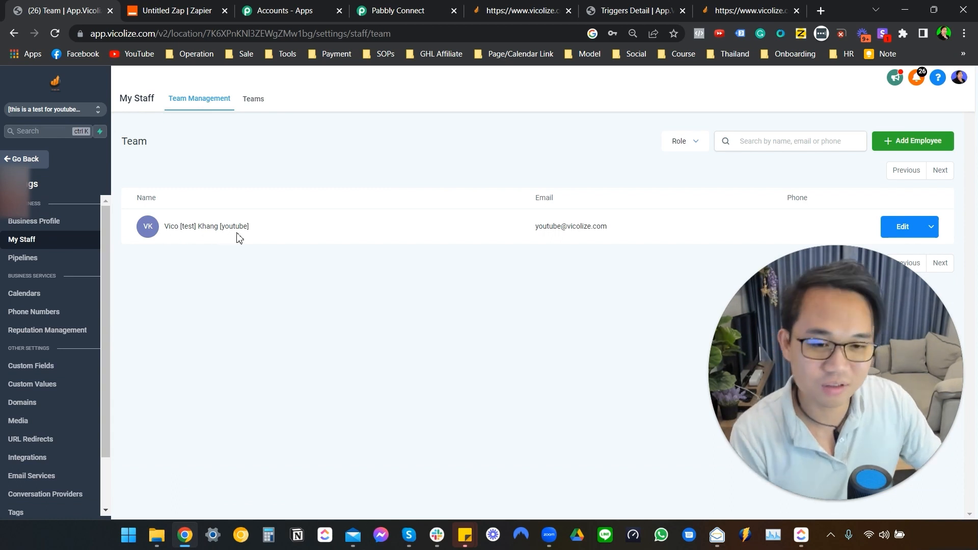
{"action": "mouse_move", "coordinate": [272, 247]}
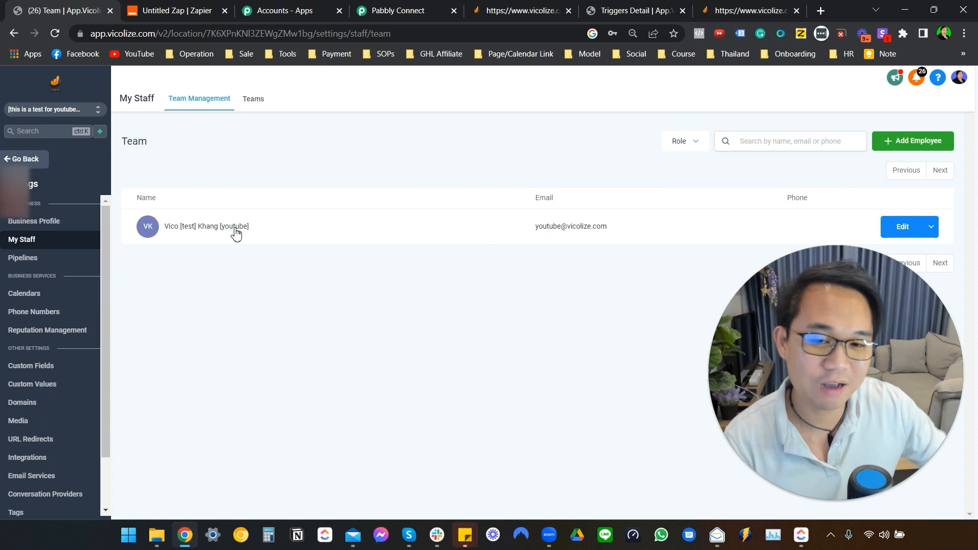
{"action": "mouse_move", "coordinate": [3, 228]}
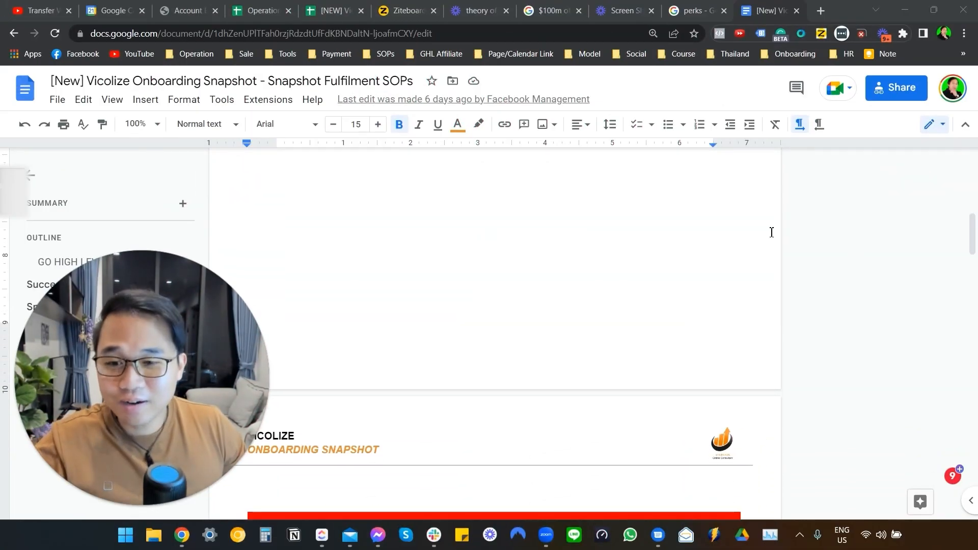
{"action": "scroll", "scroll_direction": "down", "scroll_amount": 3}
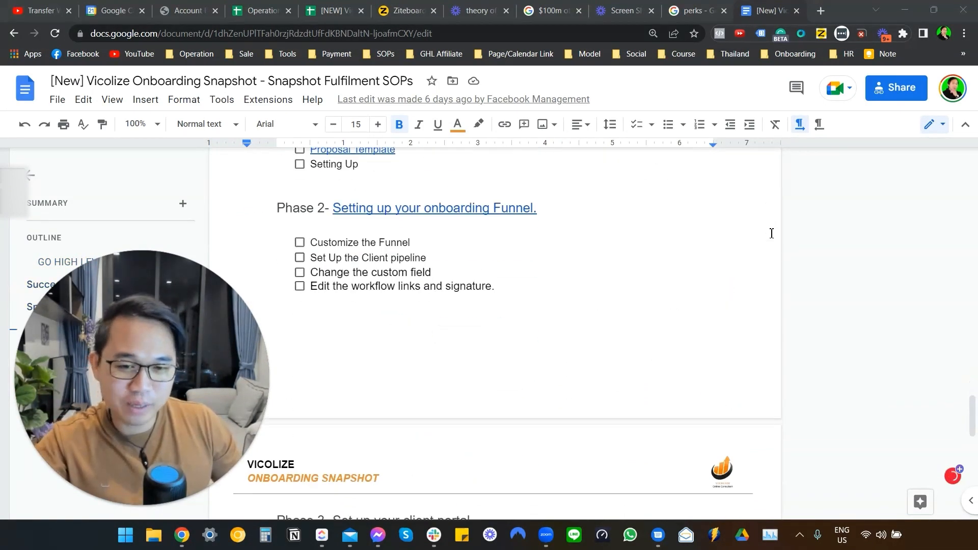
{"action": "scroll", "scroll_direction": "down", "scroll_amount": 3}
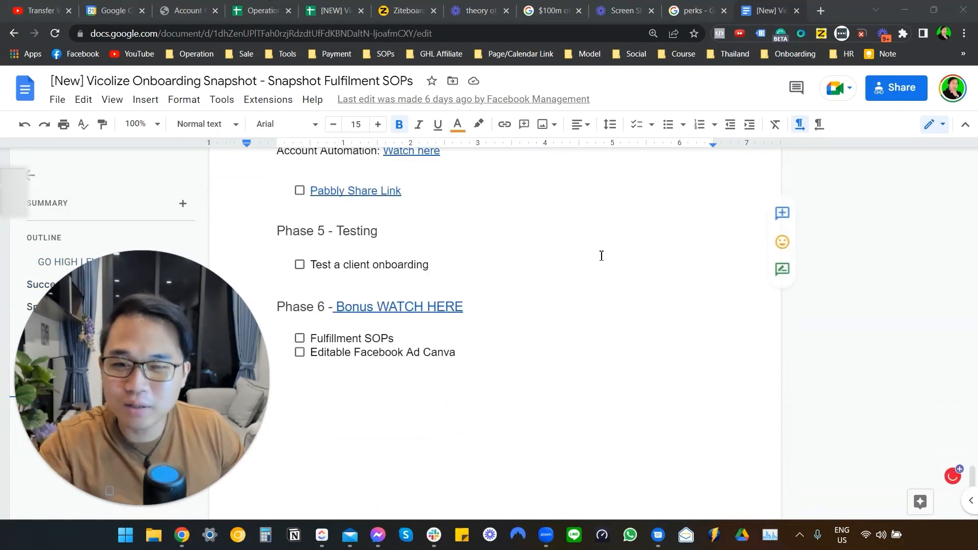
{"action": "scroll", "scroll_direction": "down", "scroll_amount": 3}
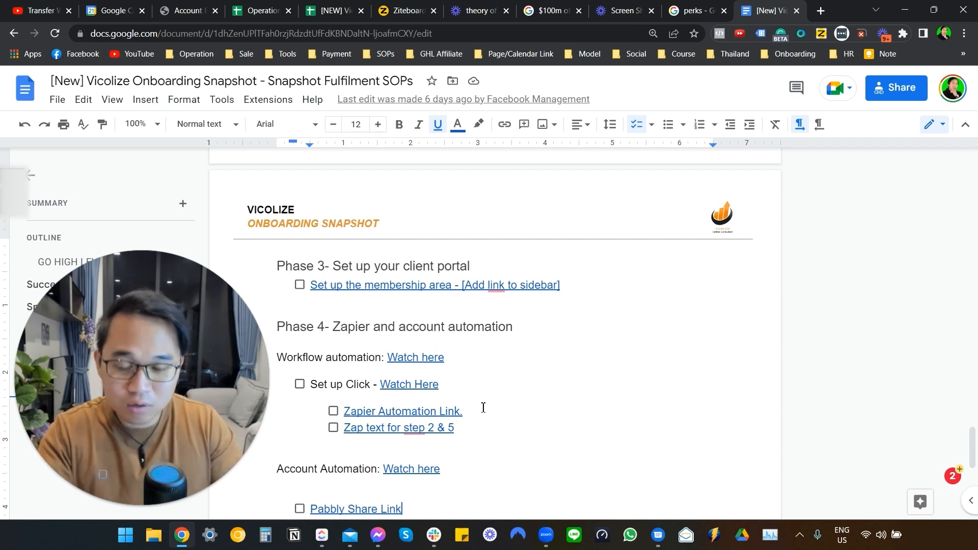
{"action": "scroll", "scroll_direction": "down", "scroll_amount": 3}
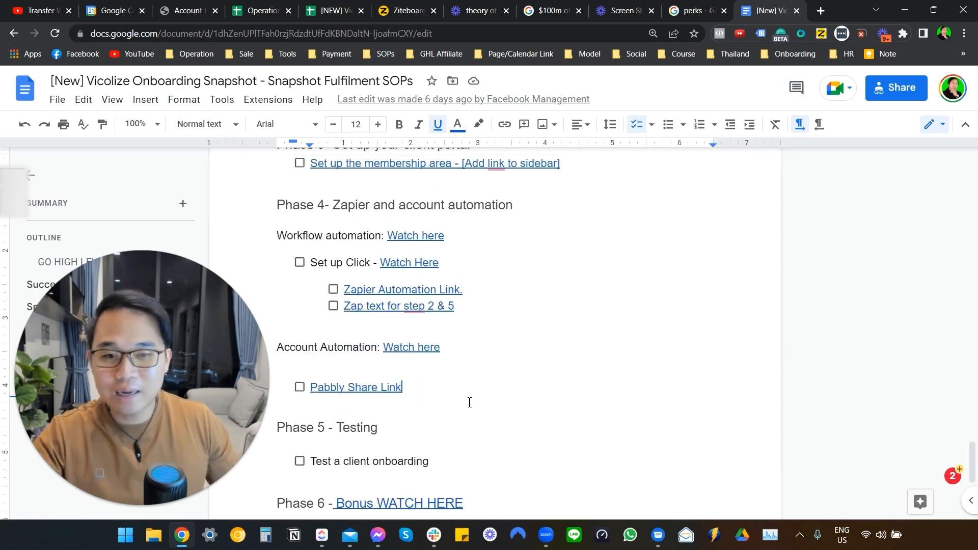
{"action": "scroll", "scroll_direction": "down", "scroll_amount": 3}
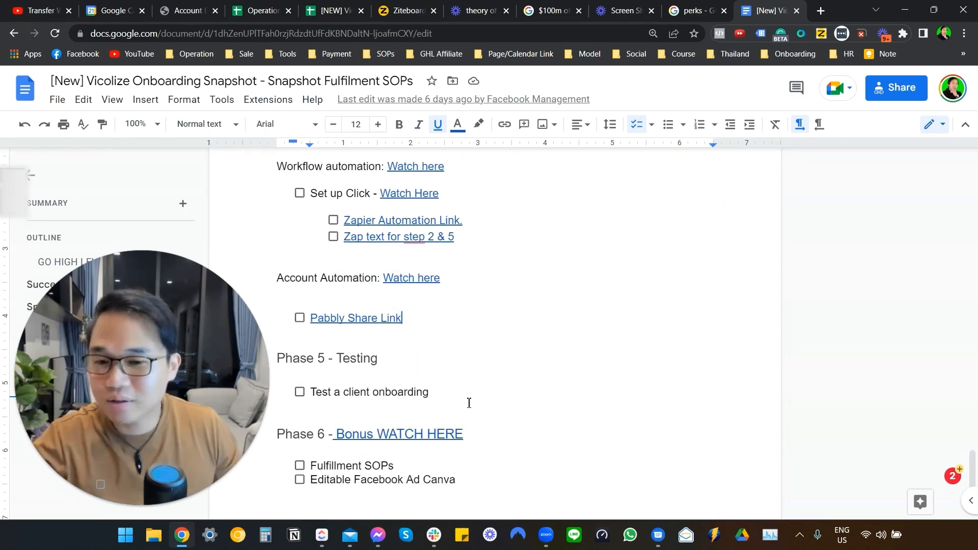